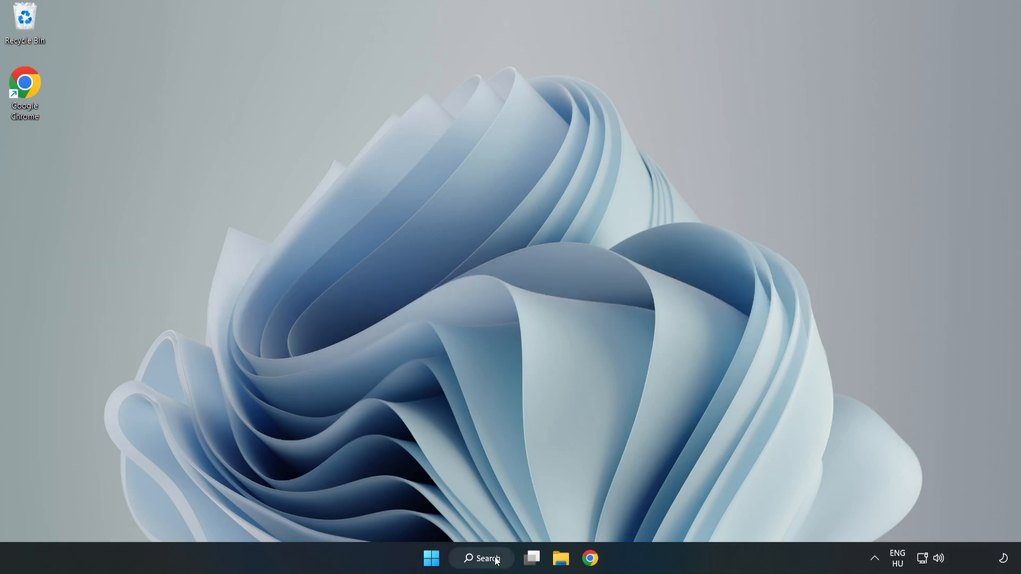
Search Windows for 'device manager'
{"action": "left_click", "coordinate": [480, 558]}
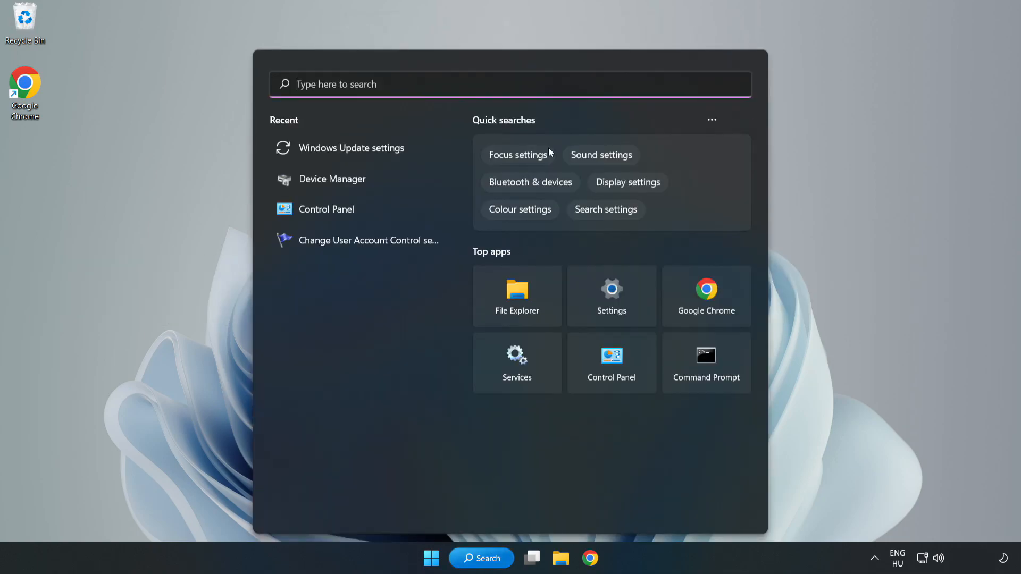
{"action": "type", "text": "device manager"}
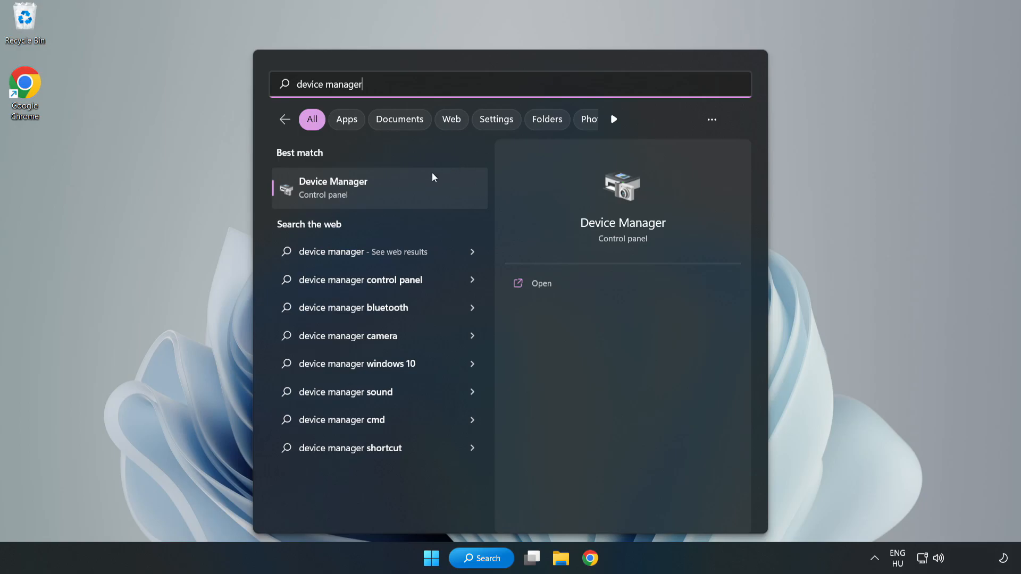
{"action": "mouse_move", "coordinate": [379, 197]}
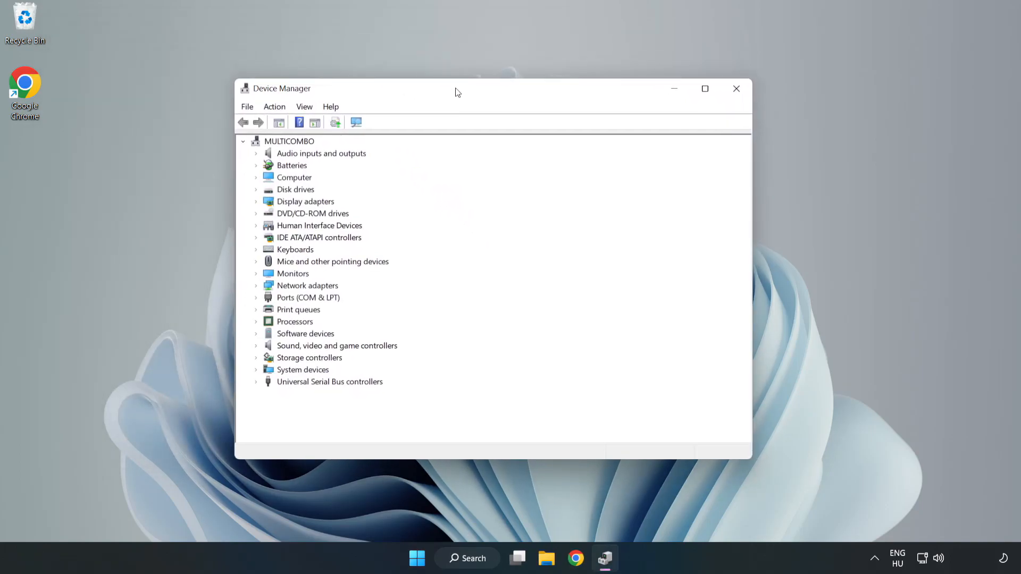
Expand Display adapters and choose Update driver on the VMware SVGA 3D adapter
{"action": "left_click", "coordinate": [305, 201]}
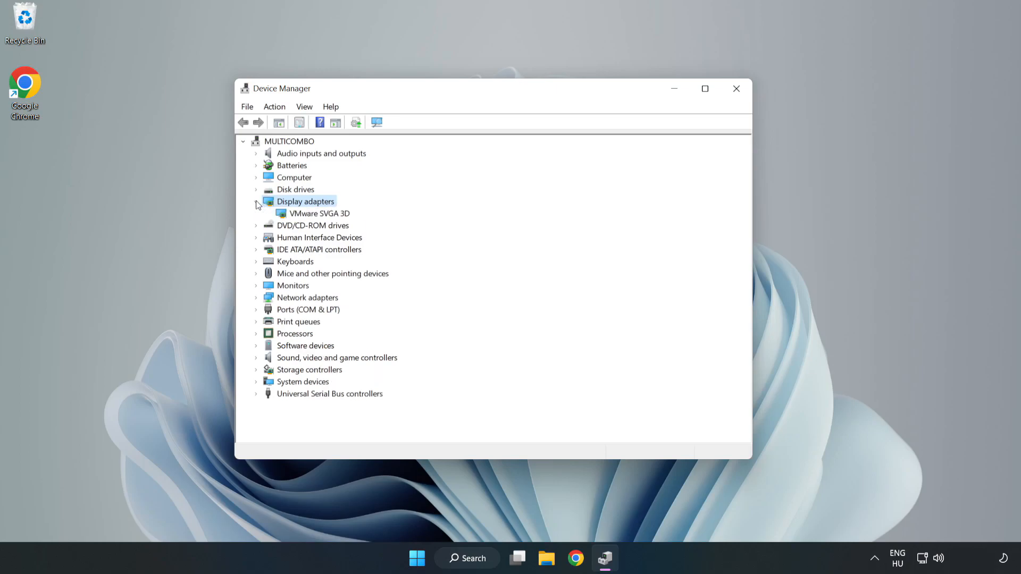
{"action": "left_click", "coordinate": [319, 213]}
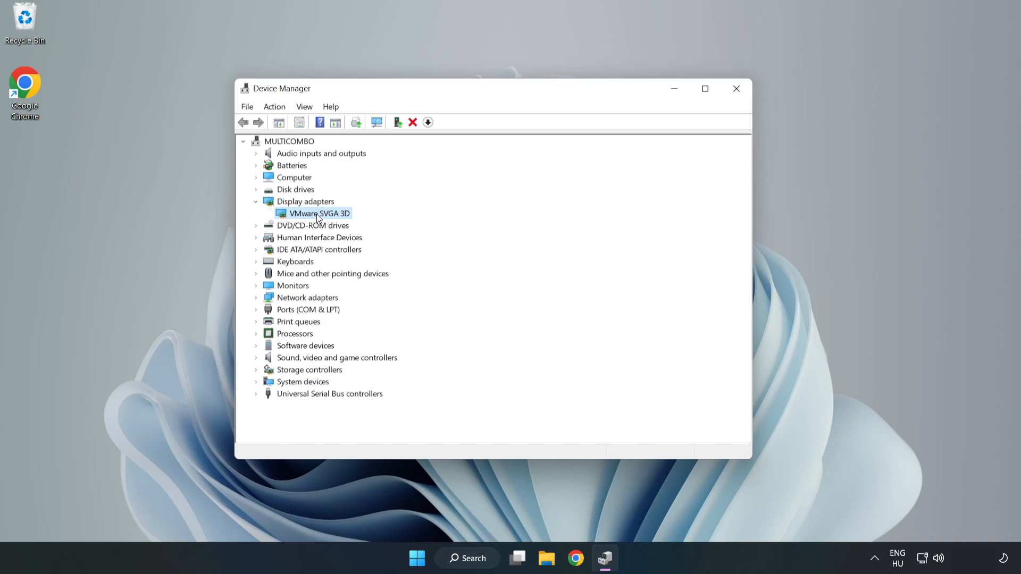
{"action": "right_click", "coordinate": [318, 213]}
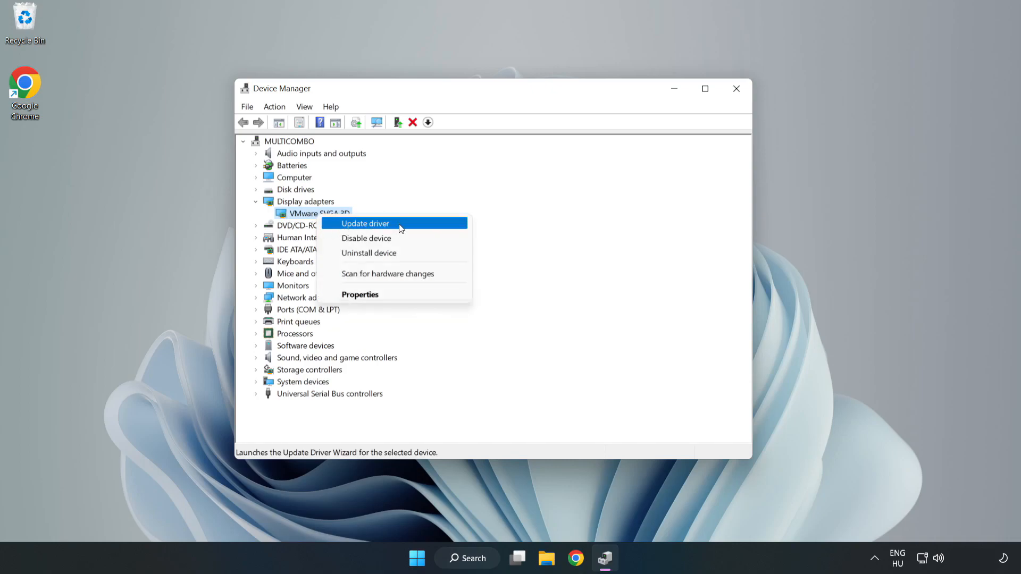
{"action": "left_click", "coordinate": [365, 223]}
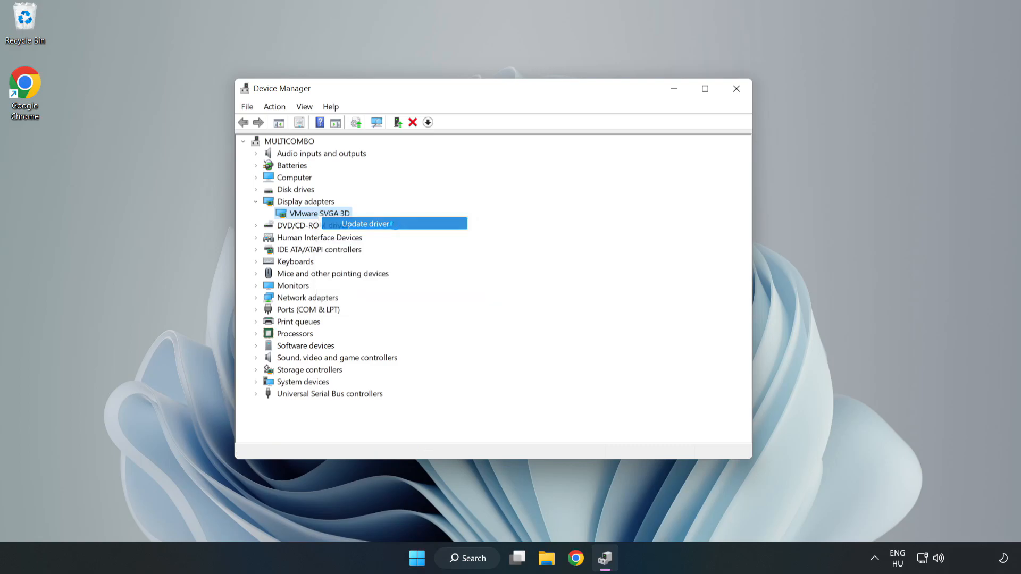
Search automatically for drivers, dismiss the 'best driver installed' result, and close Device Manager
{"action": "left_click", "coordinate": [366, 224]}
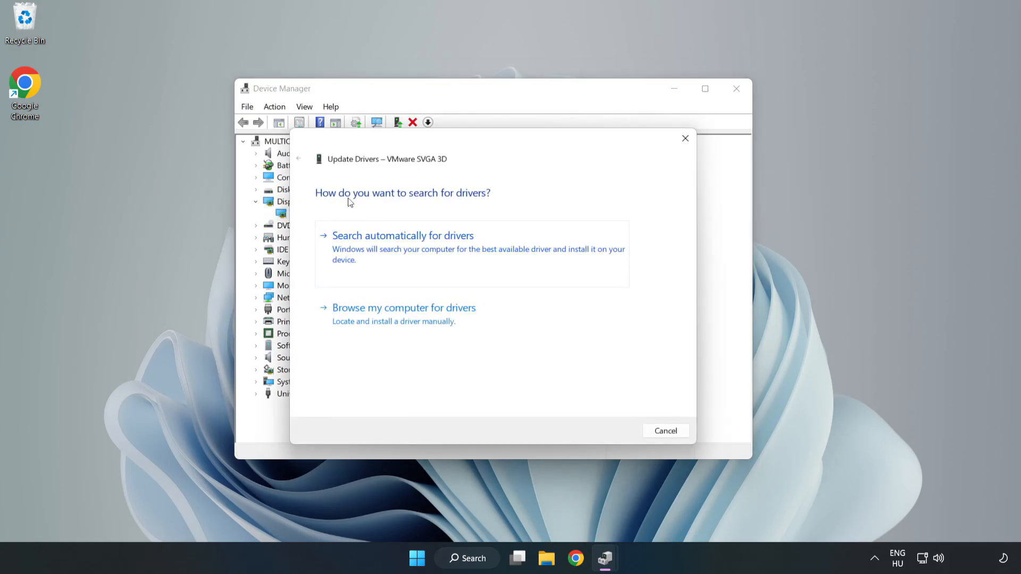
{"action": "mouse_move", "coordinate": [455, 243]}
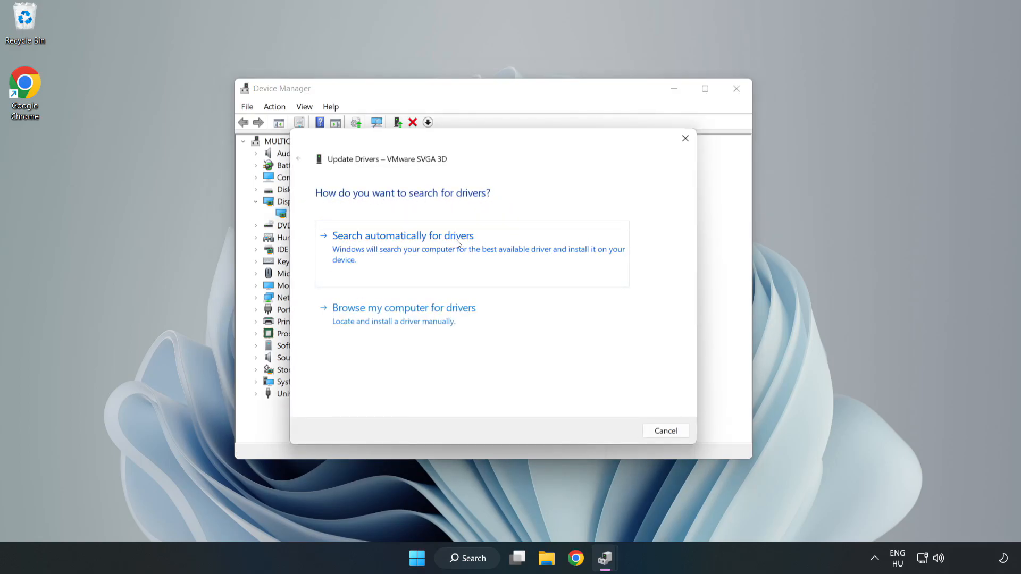
{"action": "mouse_move", "coordinate": [407, 250]}
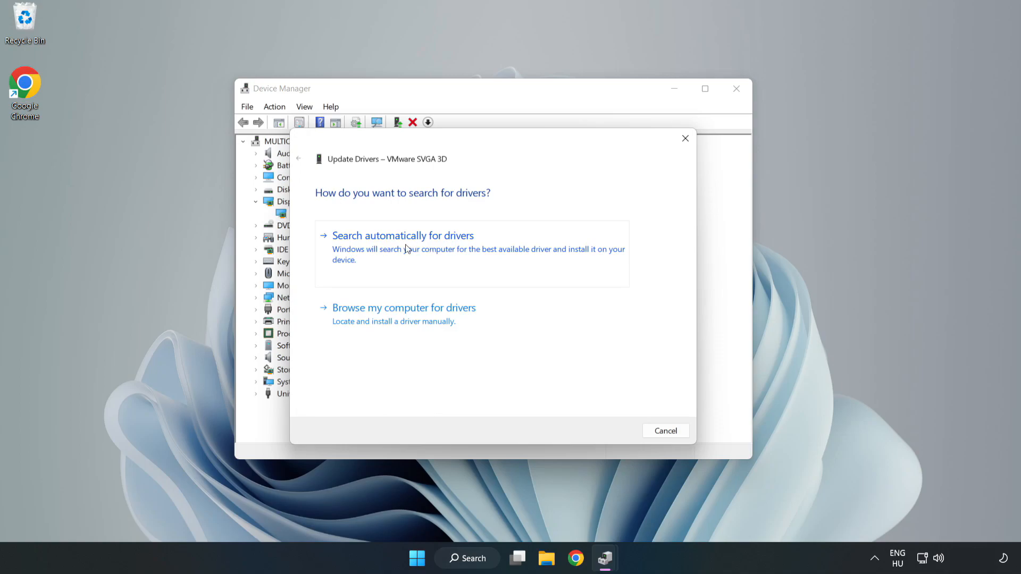
{"action": "left_click", "coordinate": [403, 235]}
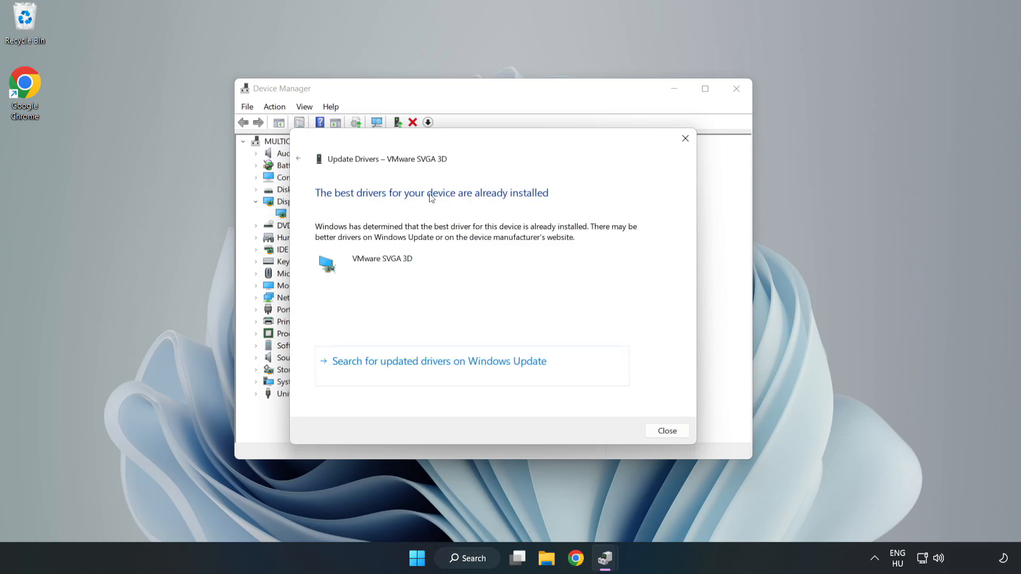
{"action": "mouse_move", "coordinate": [666, 431]}
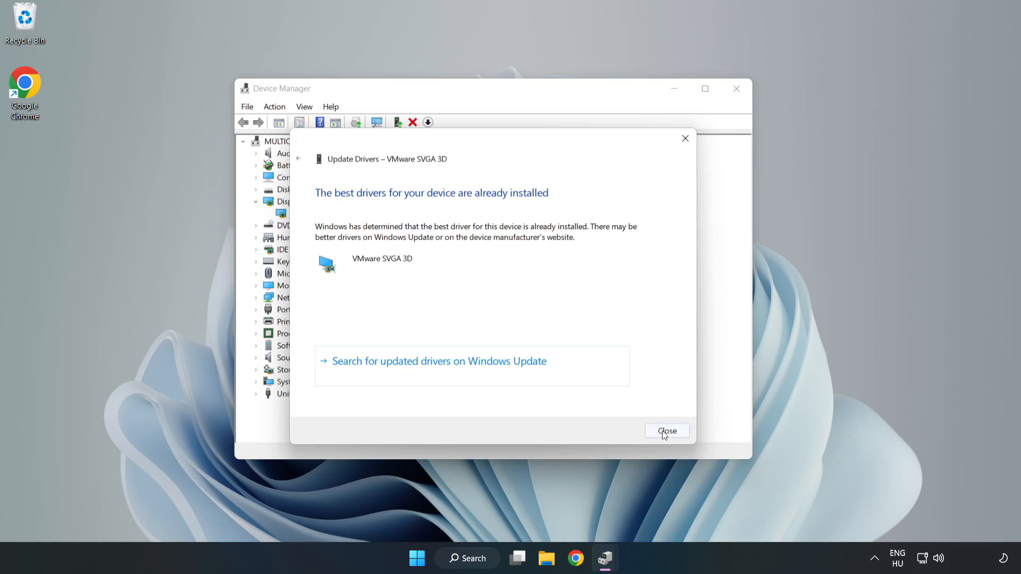
{"action": "left_click", "coordinate": [667, 432]}
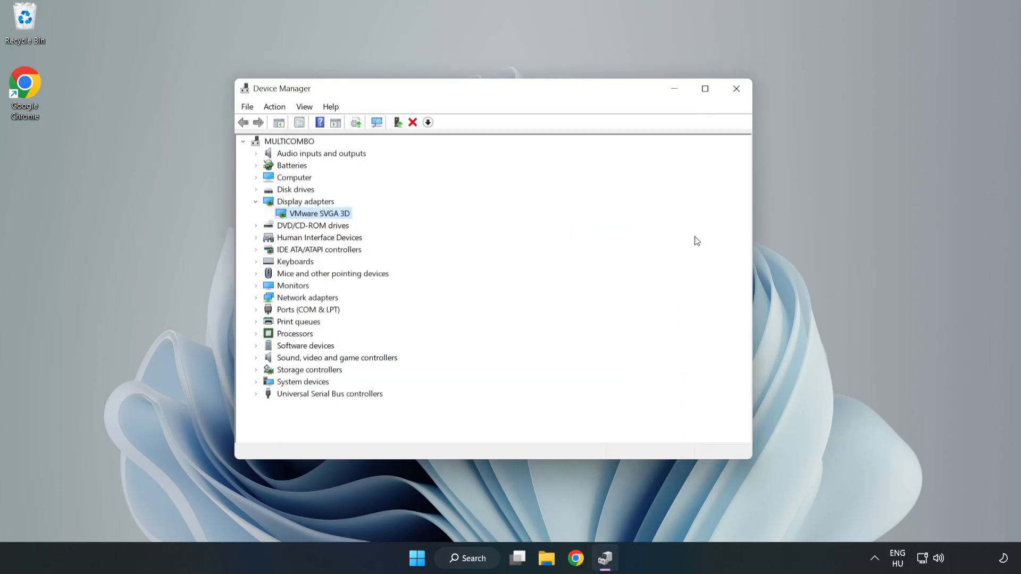
{"action": "mouse_move", "coordinate": [737, 89]}
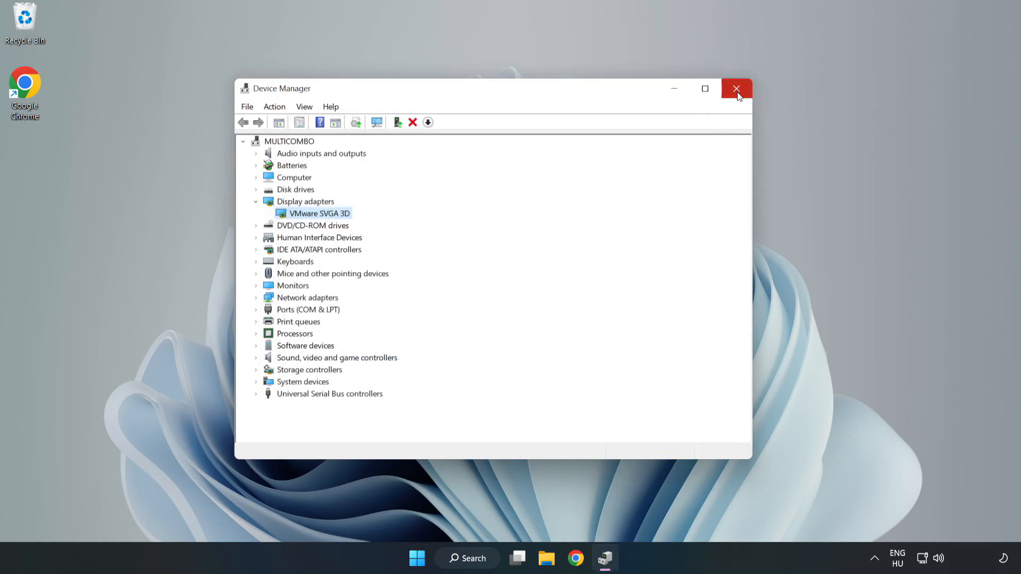
{"action": "left_click", "coordinate": [736, 88]}
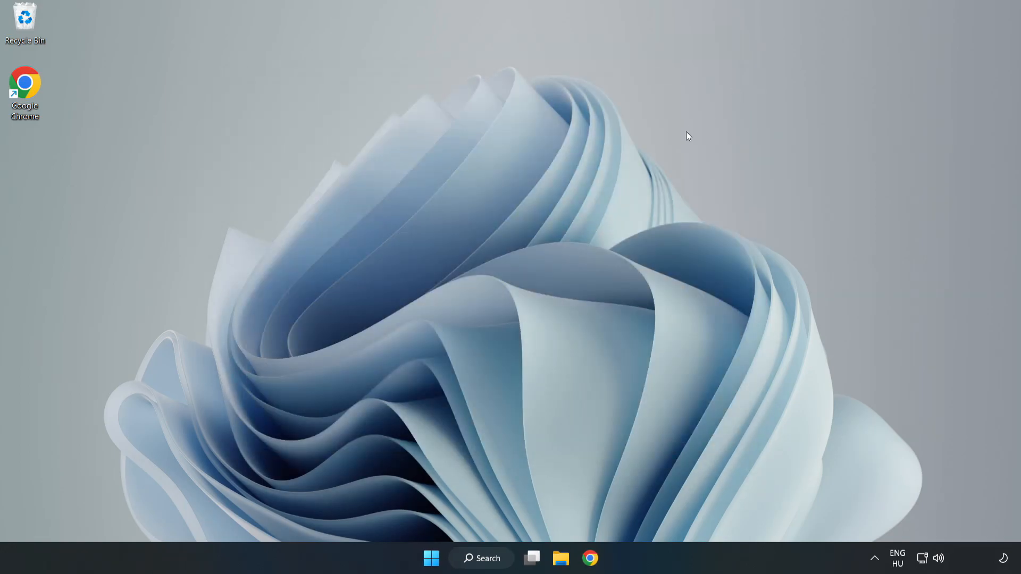
Search Windows for 'update' and launch Windows Update settings
{"action": "left_click", "coordinate": [480, 558]}
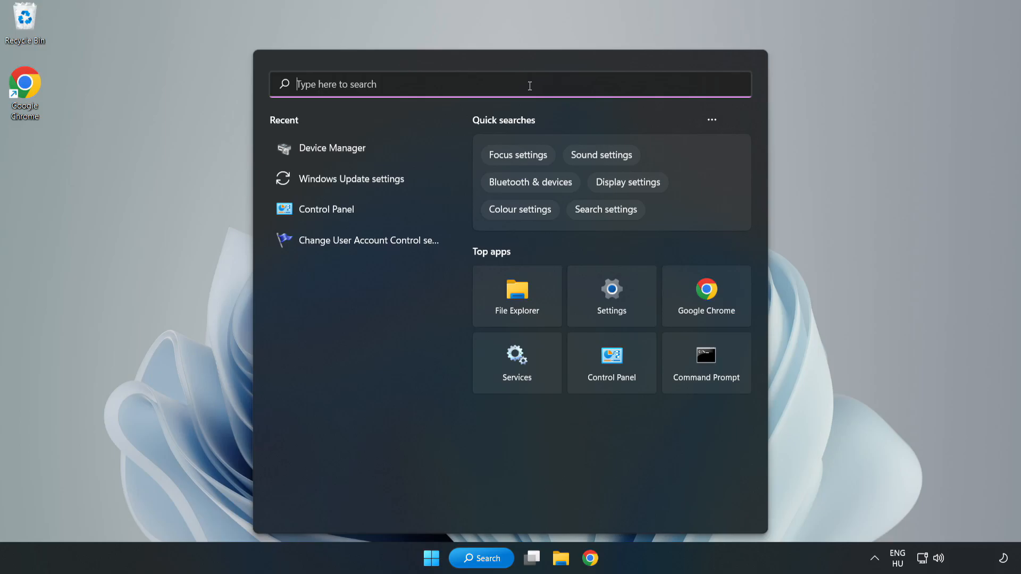
{"action": "type", "text": "upda"}
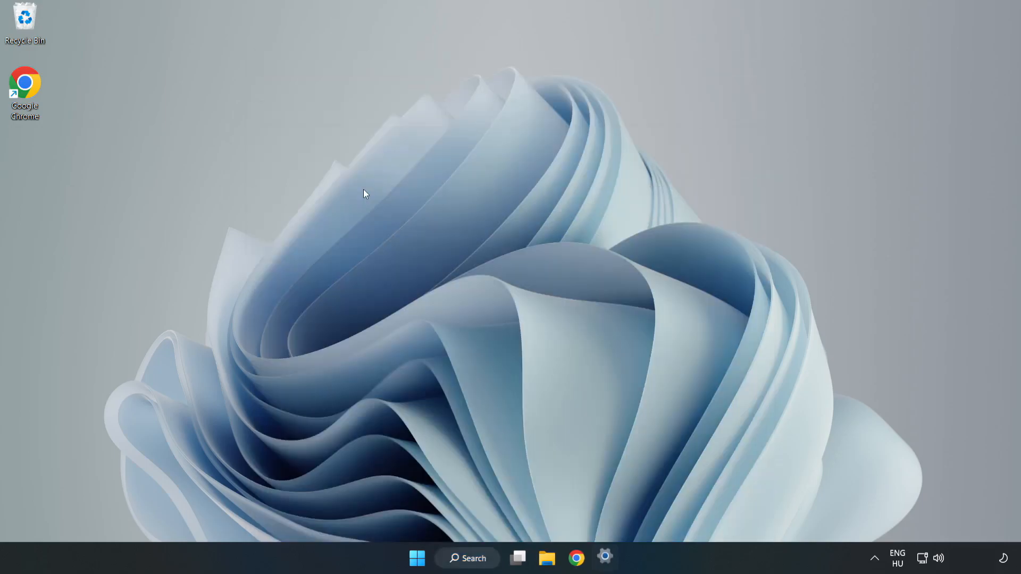
Maximize Settings, check for updates until it reports up to date, then close it
{"action": "left_click", "coordinate": [605, 558]}
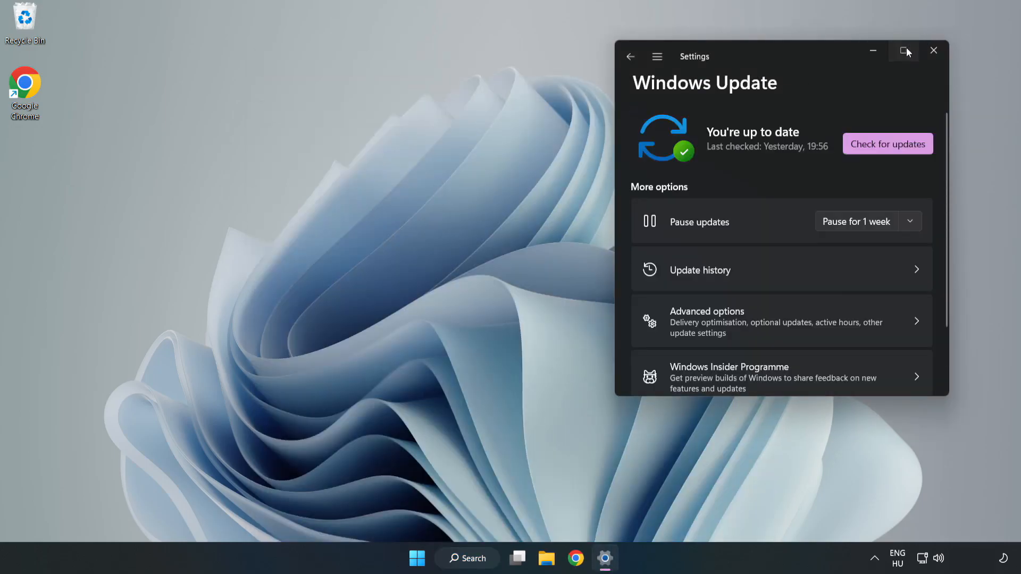
{"action": "left_click", "coordinate": [904, 52]}
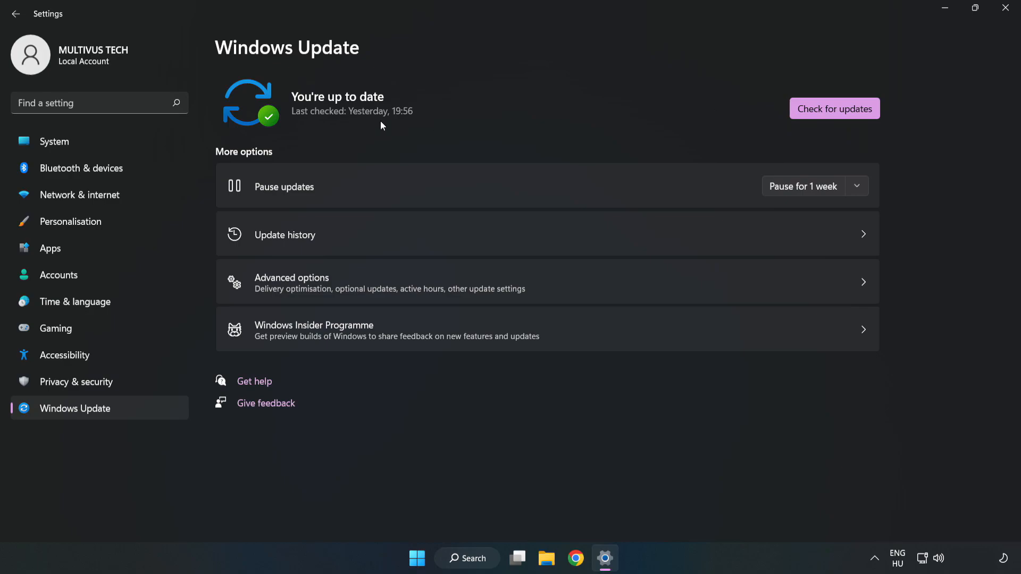
{"action": "left_click", "coordinate": [835, 108]}
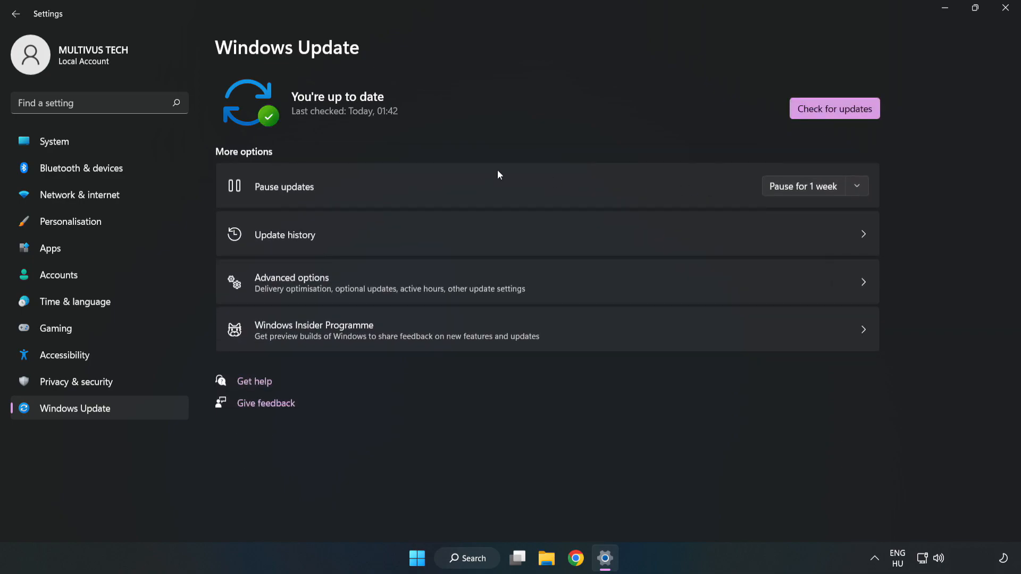
{"action": "mouse_move", "coordinate": [1006, 12]}
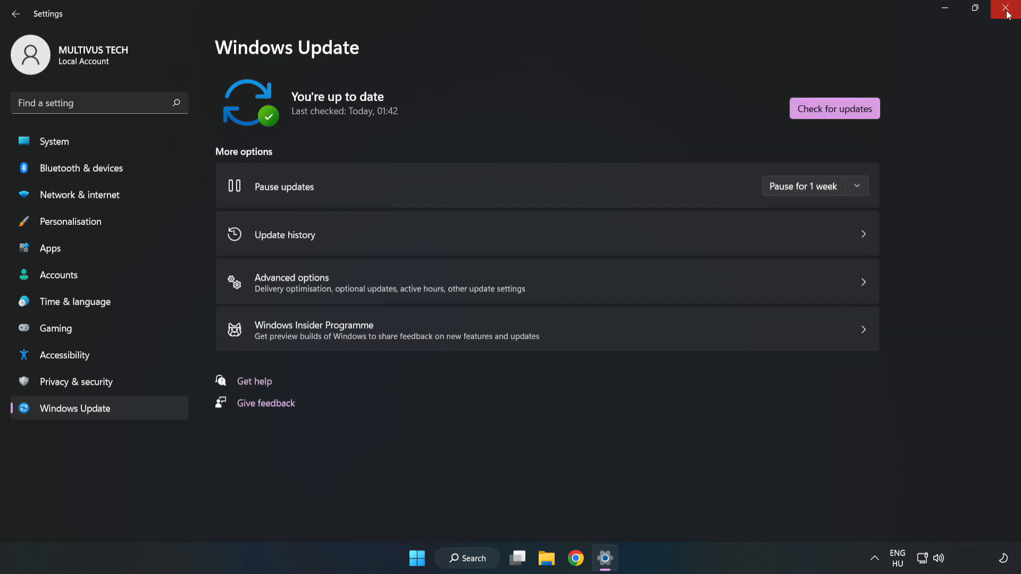
{"action": "left_click", "coordinate": [1008, 9]}
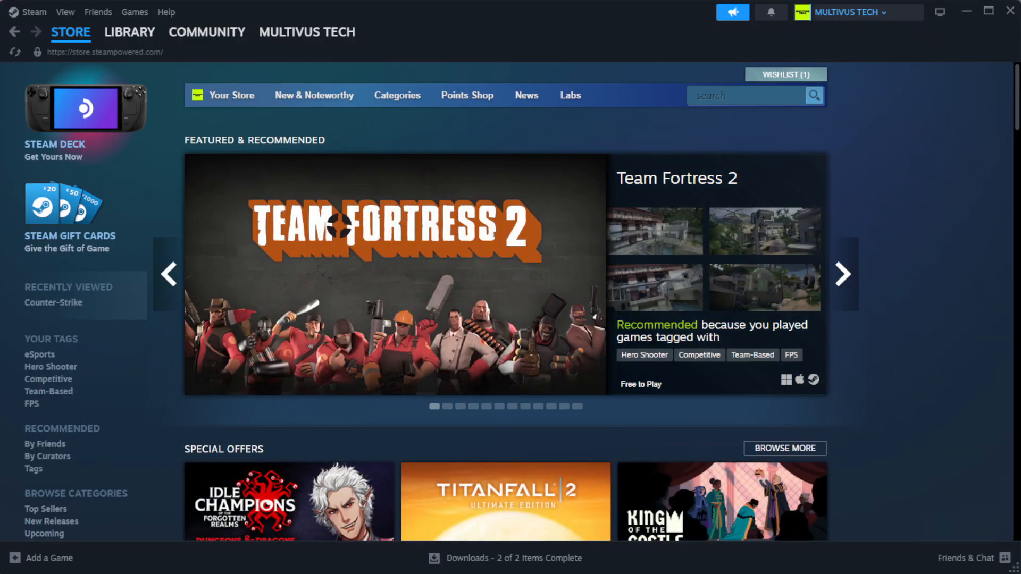
Go to the Steam Library home and right-click YOUR NOT WORKING GAME
{"action": "left_click", "coordinate": [130, 32]}
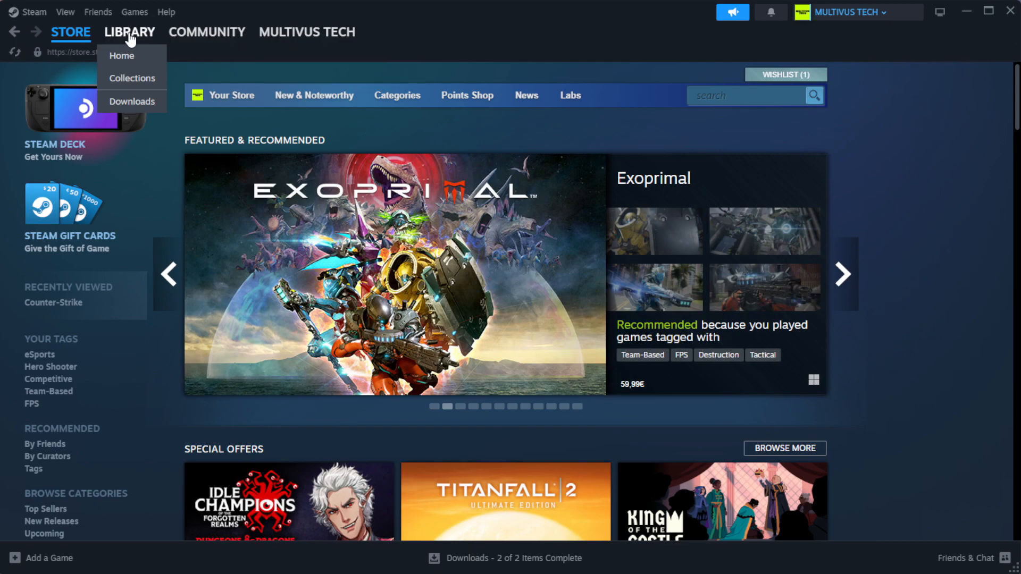
{"action": "left_click", "coordinate": [121, 55]}
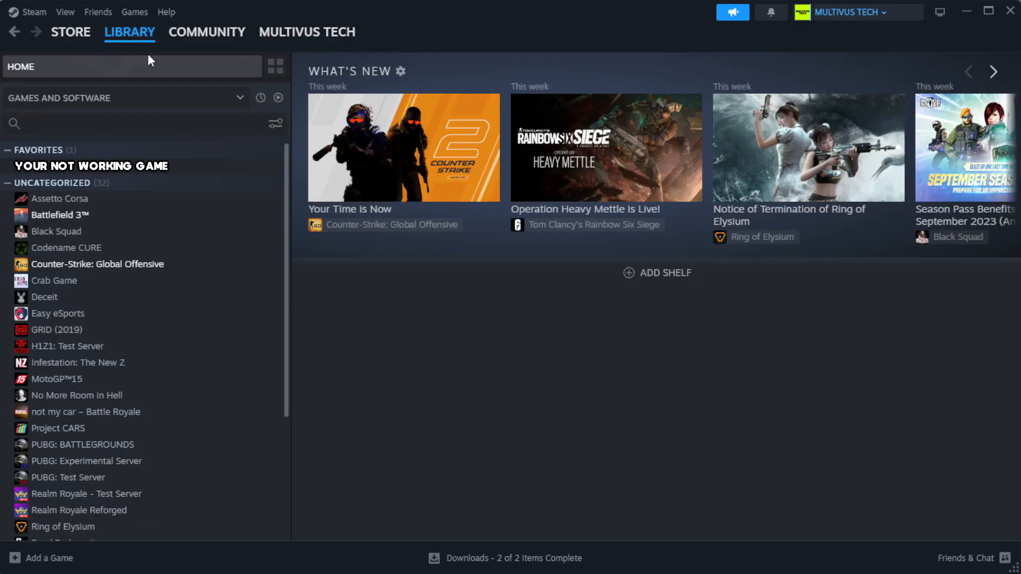
{"action": "mouse_move", "coordinate": [172, 87]}
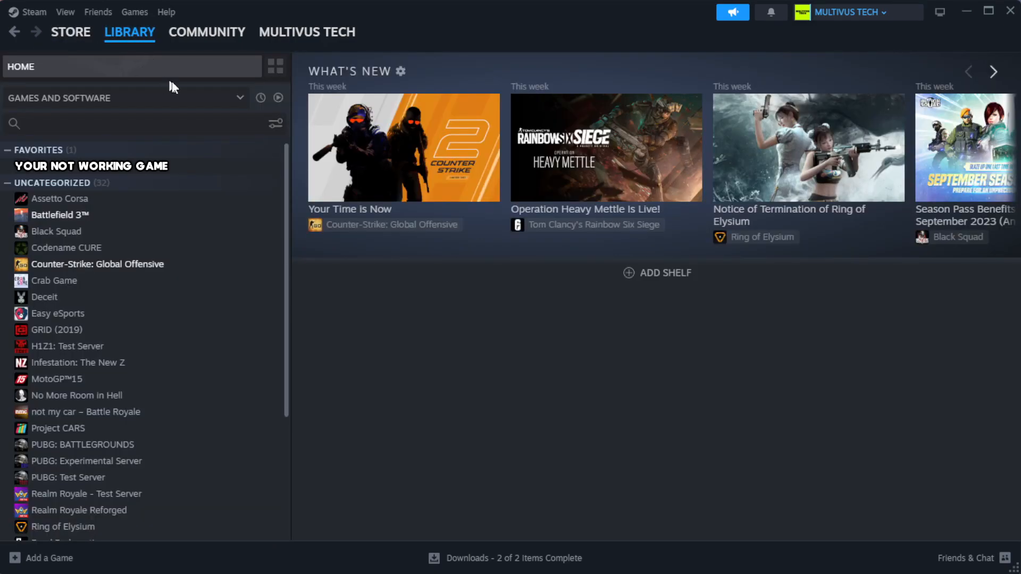
{"action": "mouse_move", "coordinate": [246, 174]}
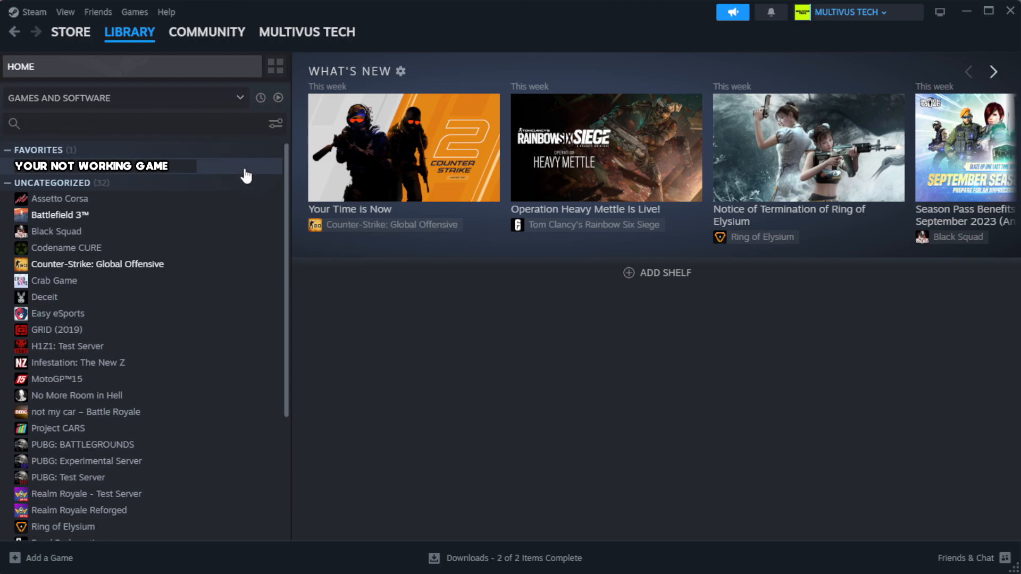
{"action": "mouse_move", "coordinate": [253, 174]}
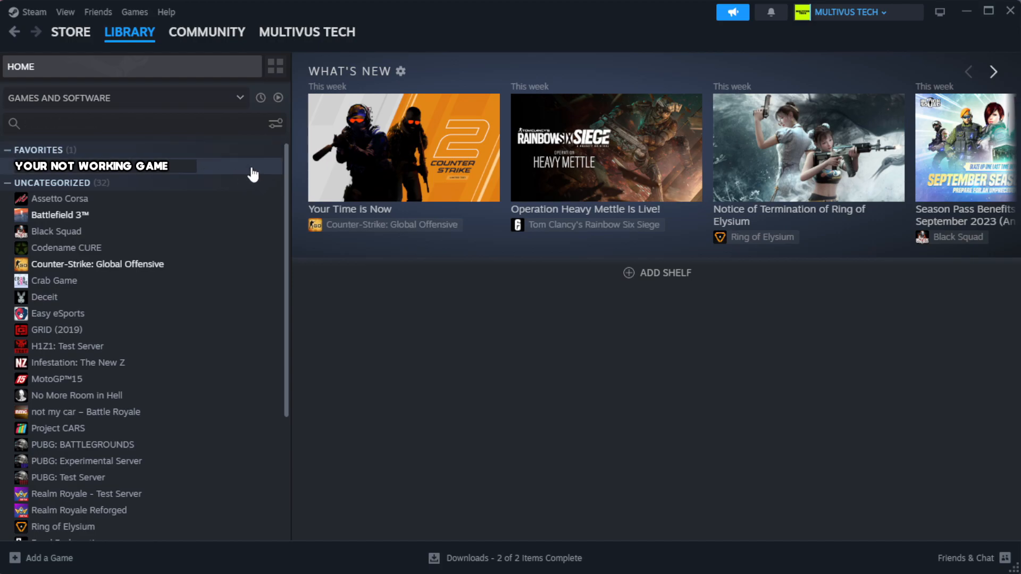
{"action": "right_click", "coordinate": [91, 166]}
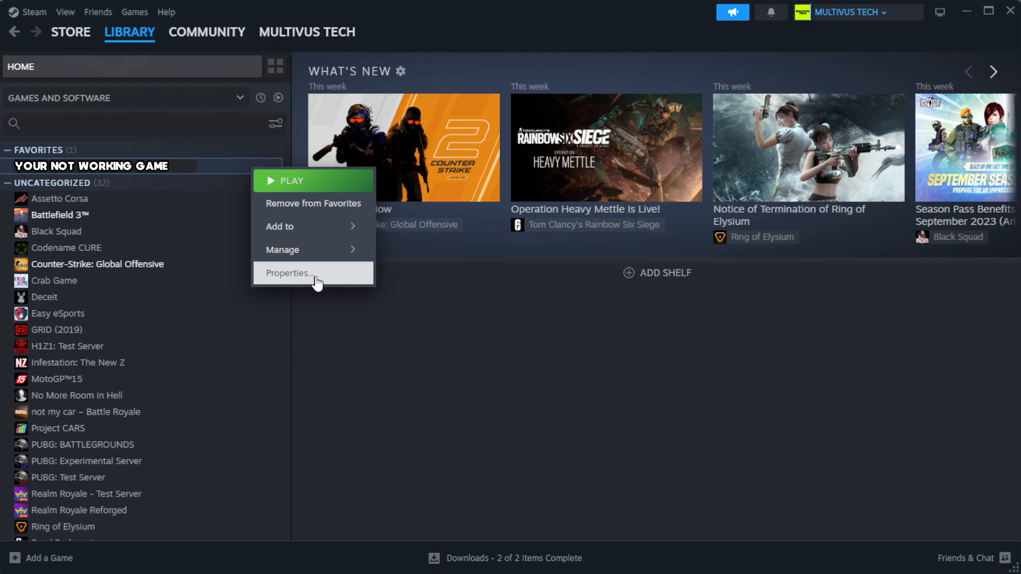
Run Verify integrity of game files from the game's Properties > Installed Files
{"action": "left_click", "coordinate": [288, 272]}
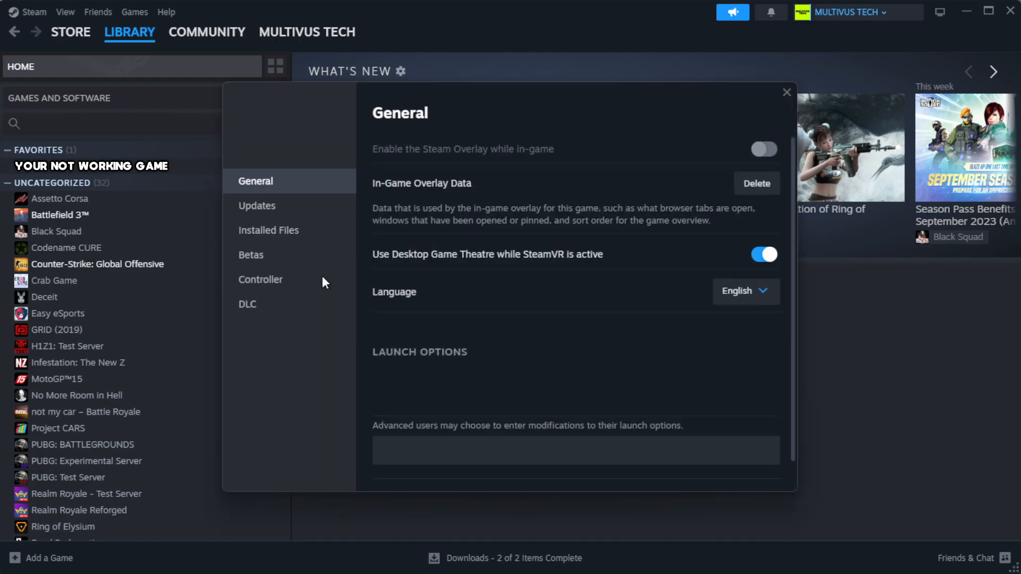
{"action": "mouse_move", "coordinate": [287, 230]}
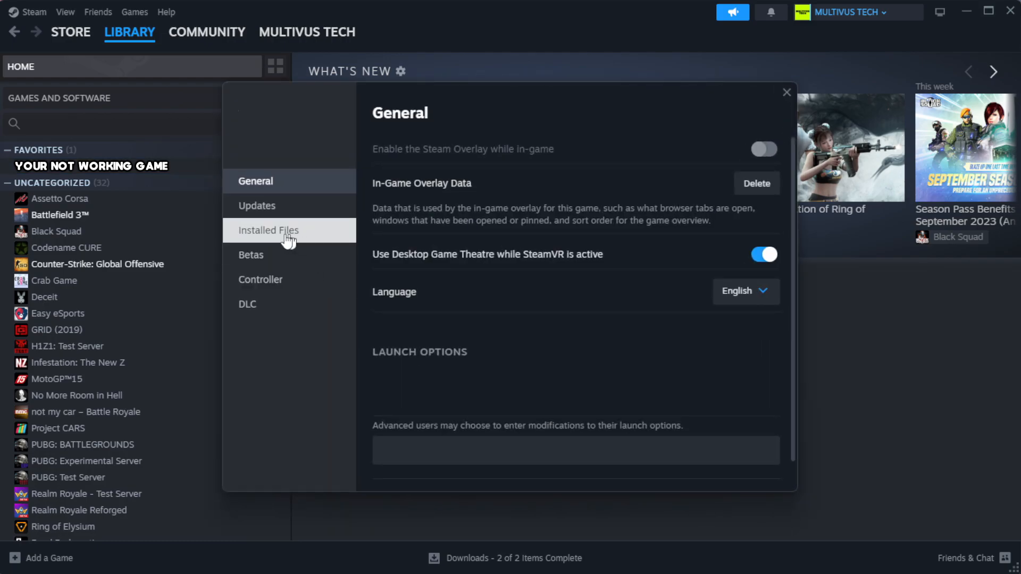
{"action": "mouse_move", "coordinate": [334, 241]}
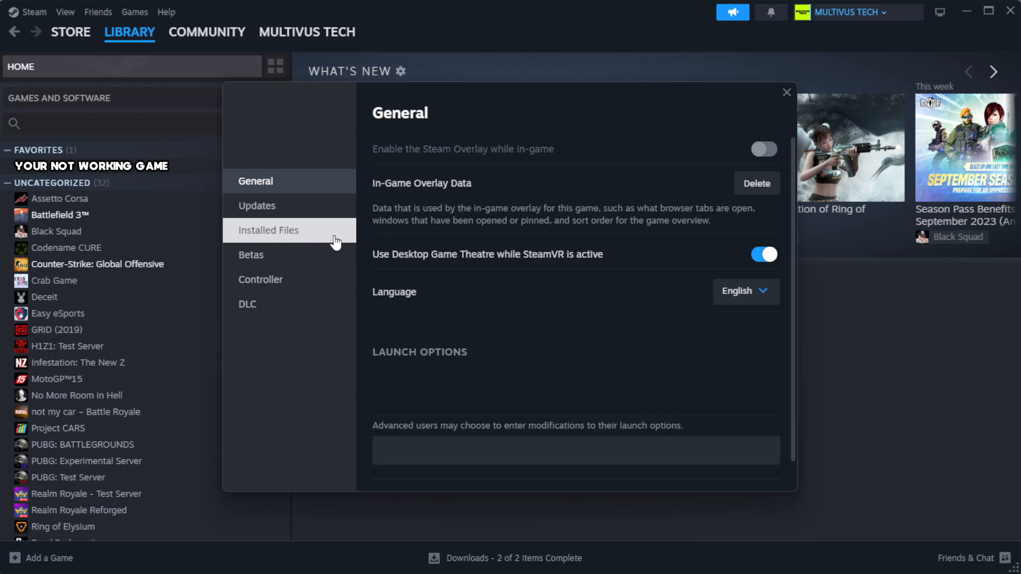
{"action": "left_click", "coordinate": [268, 229]}
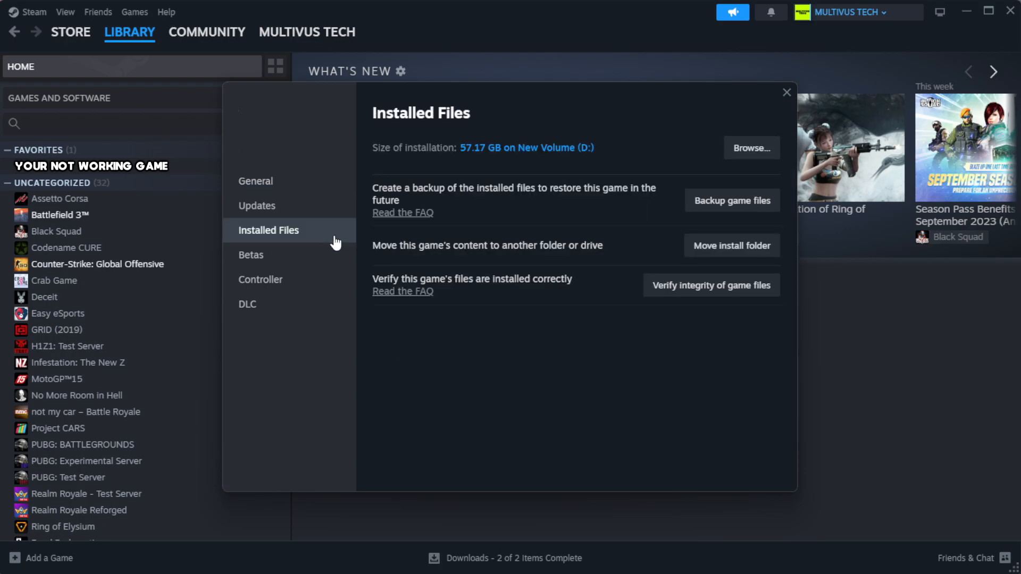
{"action": "mouse_move", "coordinate": [656, 325]}
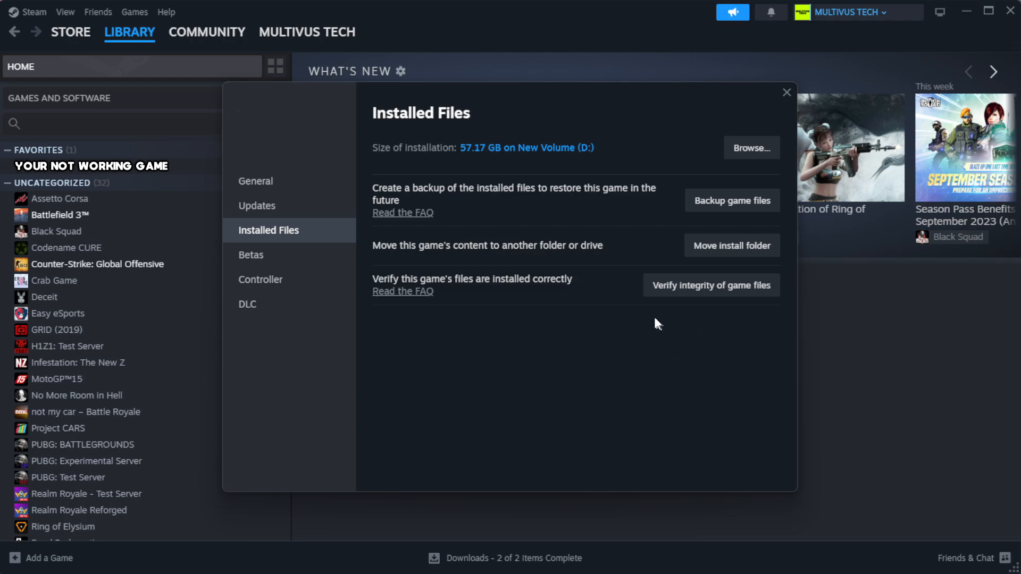
{"action": "mouse_move", "coordinate": [694, 297]}
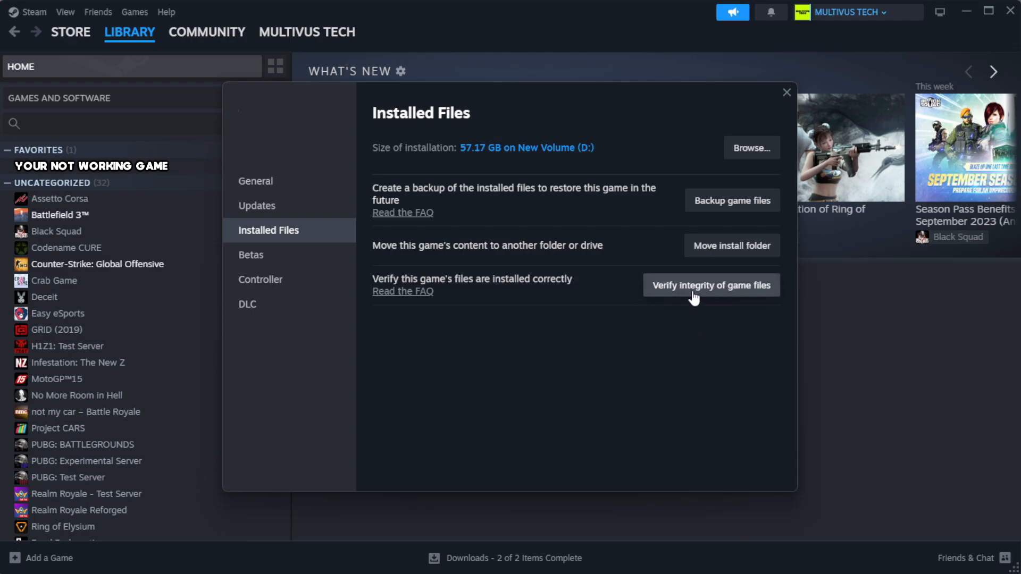
{"action": "mouse_move", "coordinate": [717, 298]}
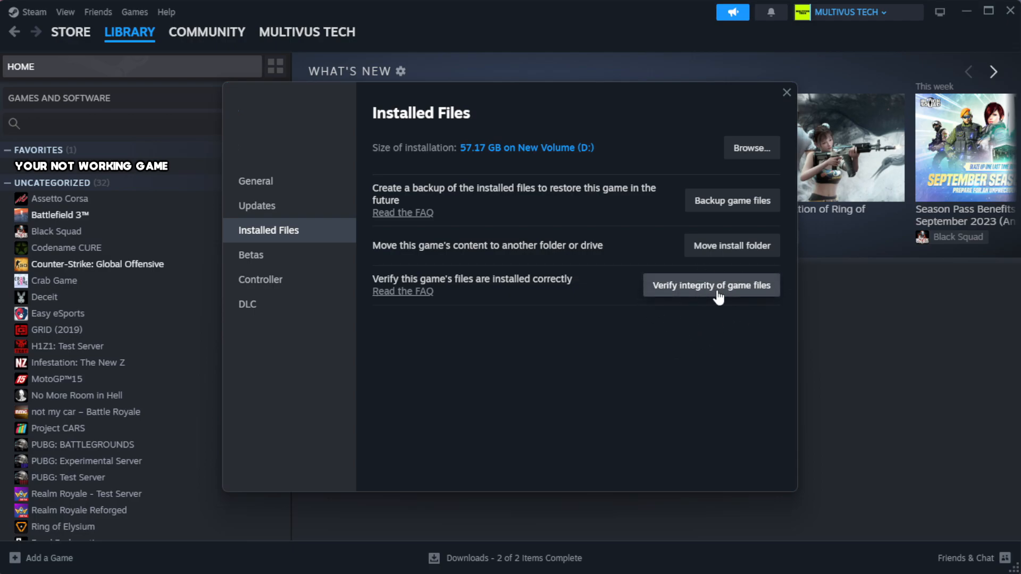
{"action": "left_click", "coordinate": [710, 284]}
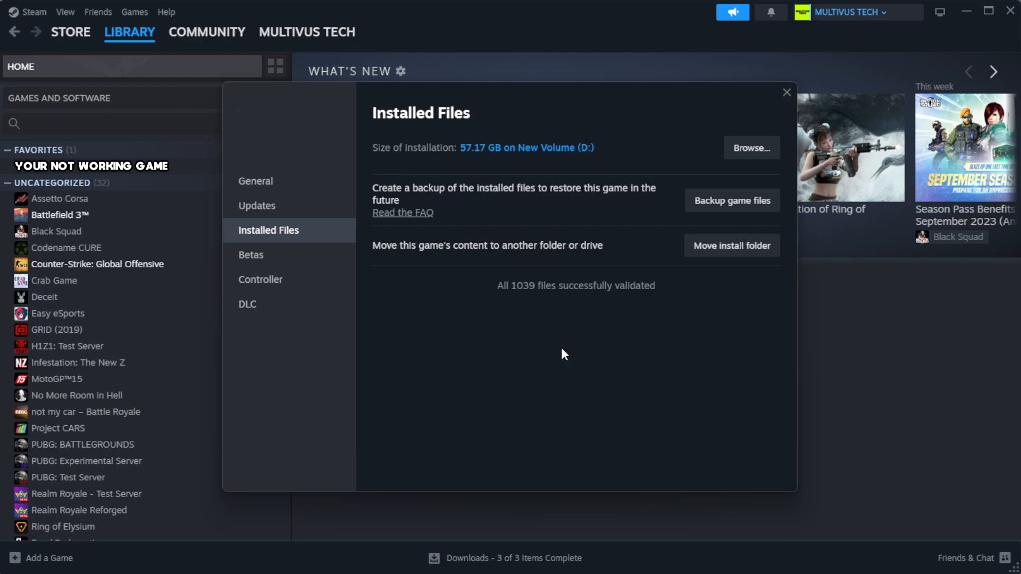
{"action": "mouse_move", "coordinate": [562, 309]}
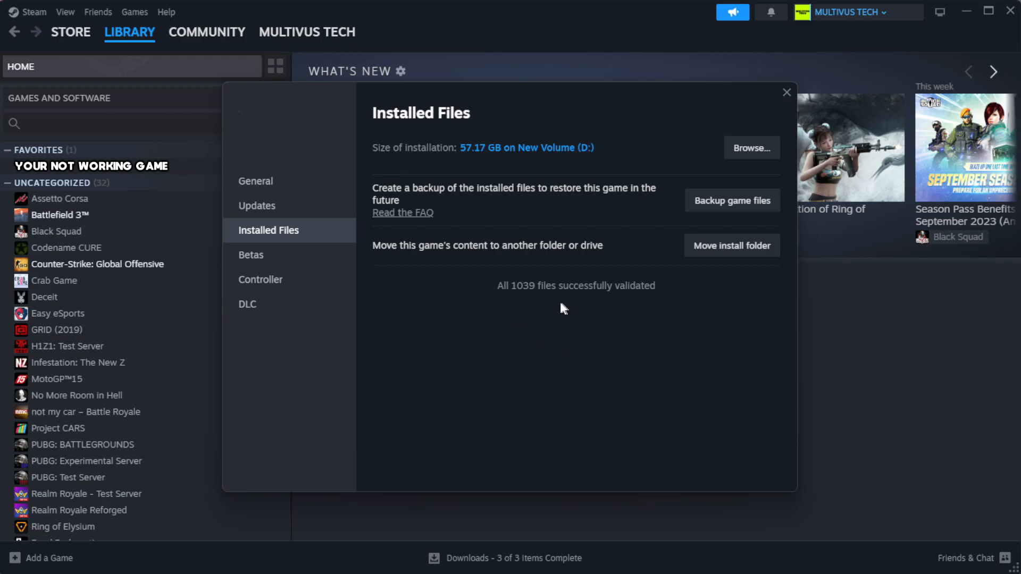
{"action": "mouse_move", "coordinate": [750, 148]}
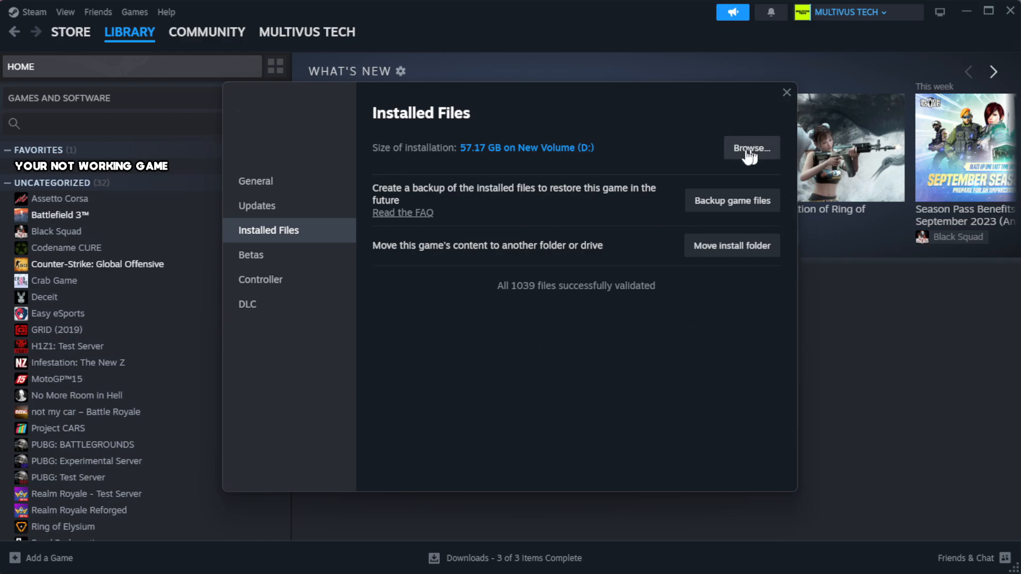
Browse to the install folder and open the YOUR NOT WORKING GAME shortcut's Properties
{"action": "left_click", "coordinate": [750, 147]}
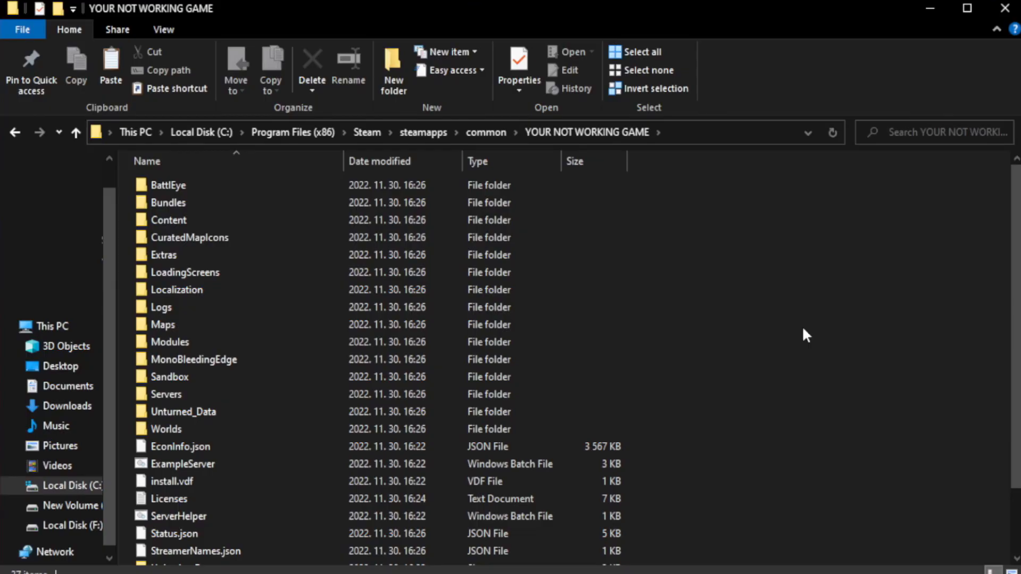
{"action": "scroll", "scroll_direction": "down", "scroll_amount": 3}
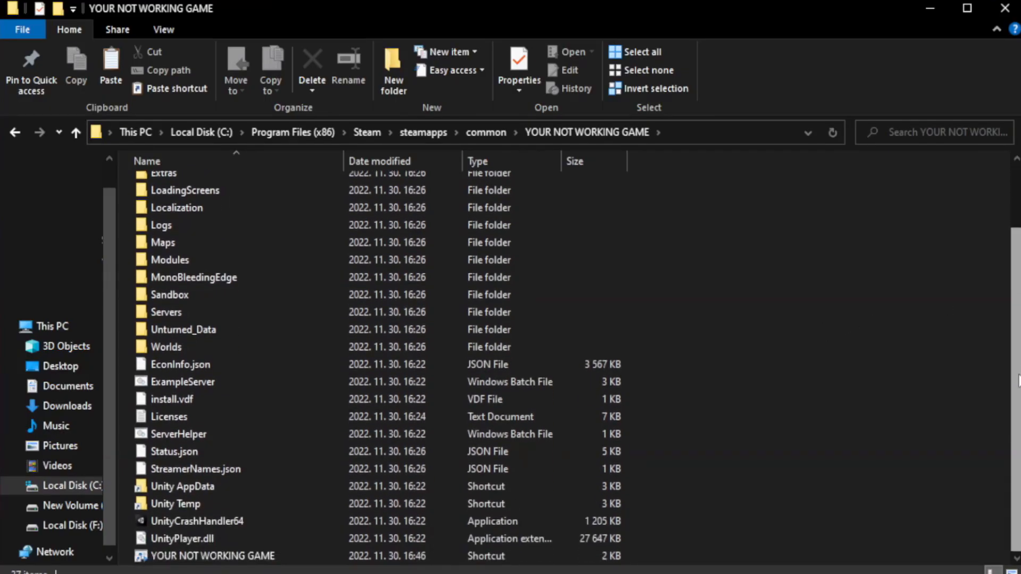
{"action": "left_click", "coordinate": [212, 556]}
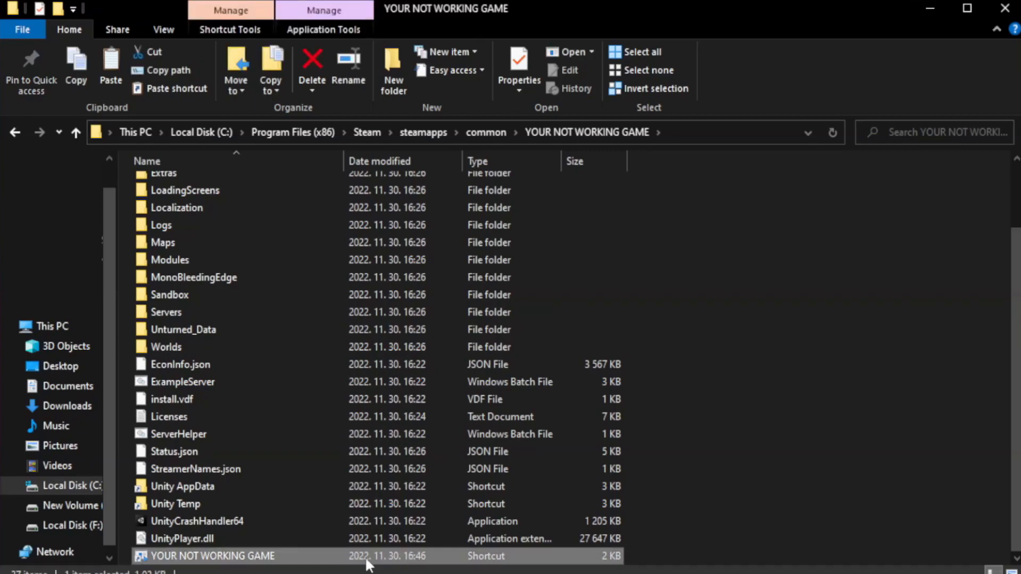
{"action": "right_click", "coordinate": [212, 556]}
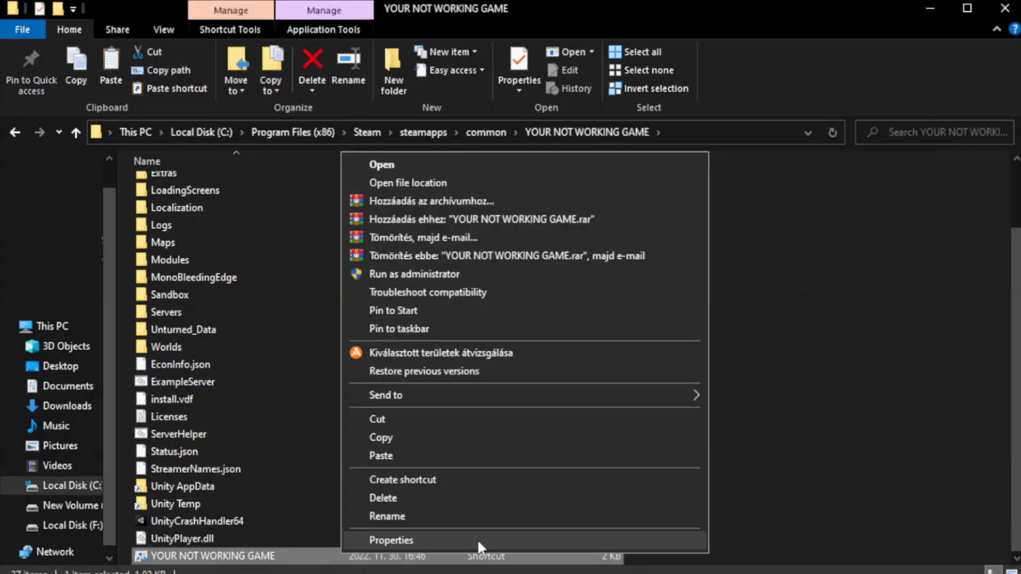
{"action": "left_click", "coordinate": [391, 539]}
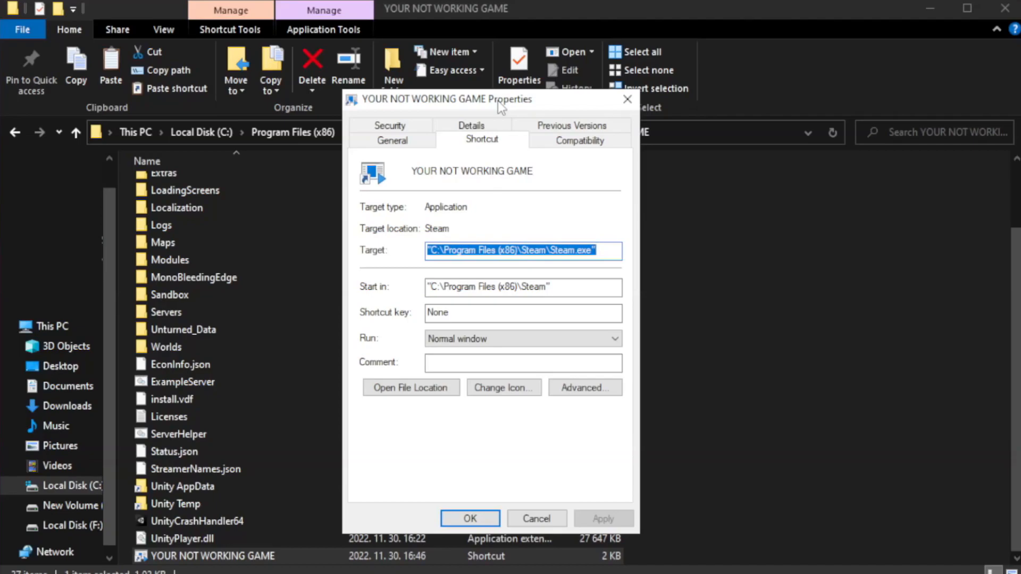
{"action": "mouse_move", "coordinate": [579, 141]}
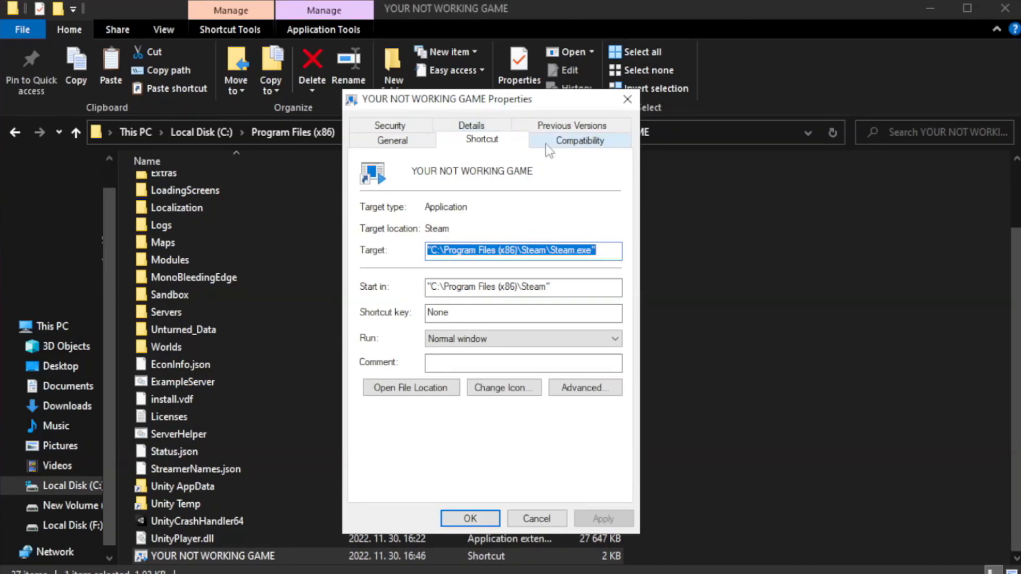
Set the shortcut to Windows 8 compatibility, no fullscreen optimizations, run as administrator, and apply
{"action": "left_click", "coordinate": [579, 139]}
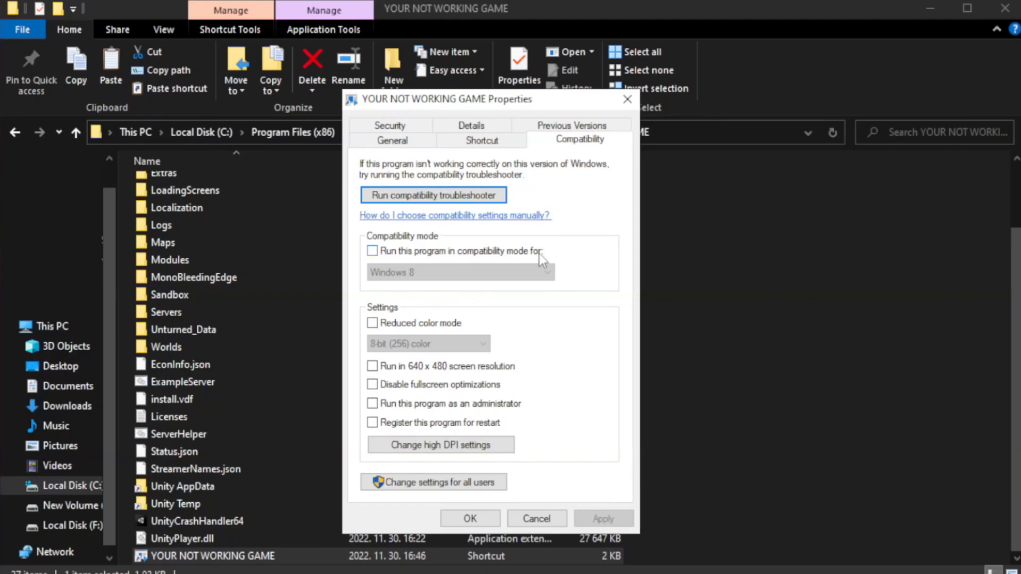
{"action": "mouse_move", "coordinate": [454, 264]}
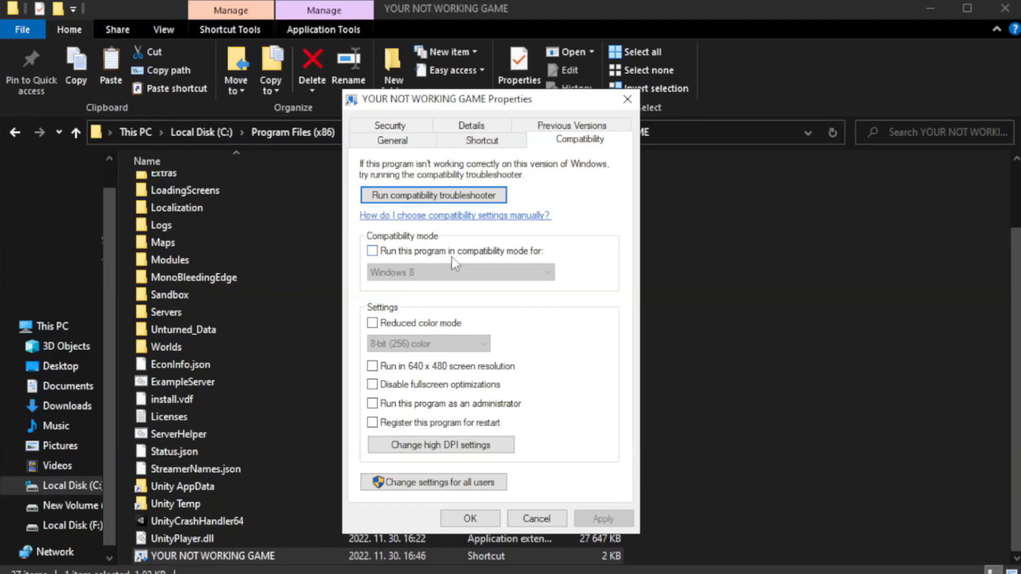
{"action": "left_click", "coordinate": [372, 250]}
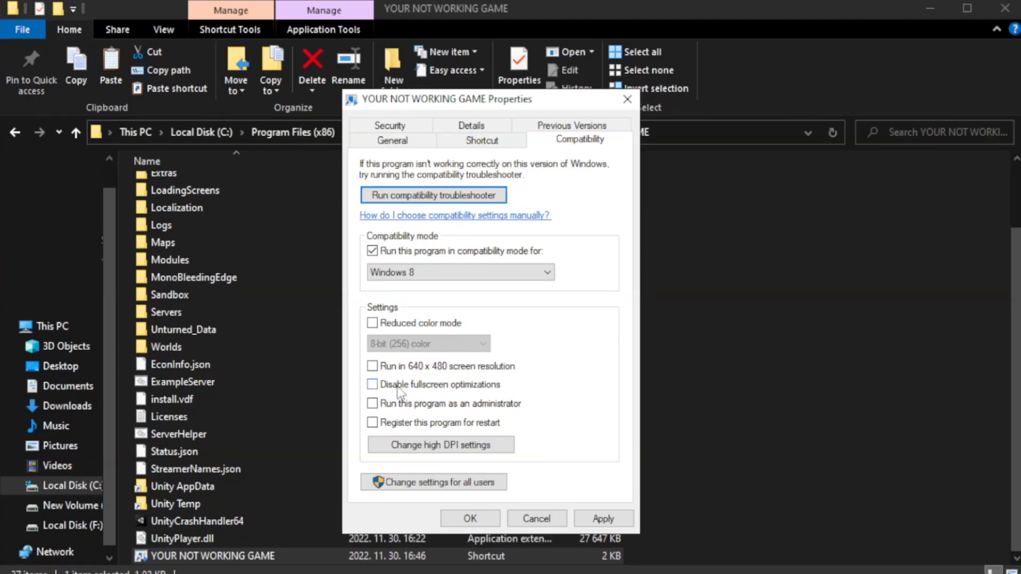
{"action": "left_click", "coordinate": [372, 384]}
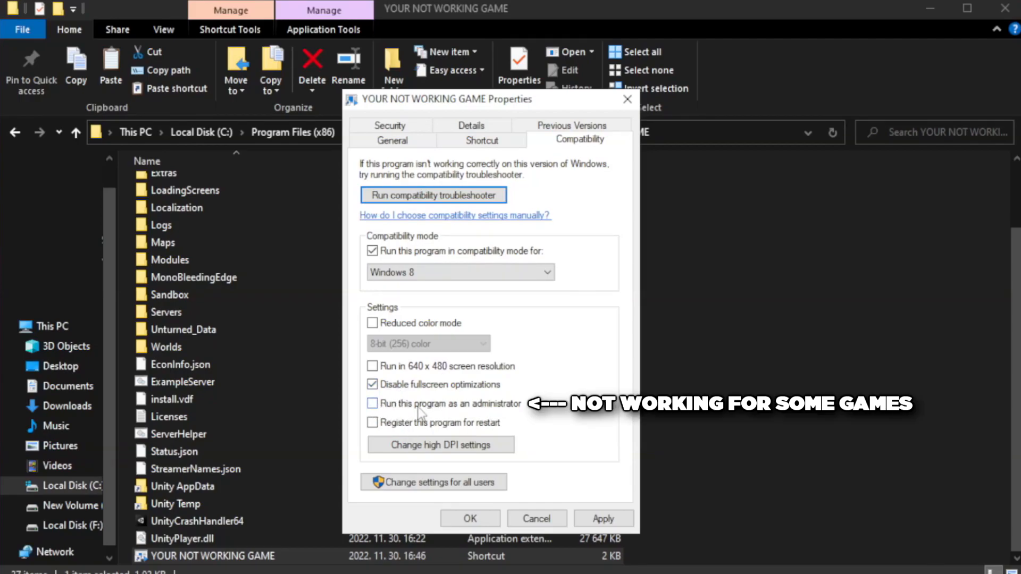
{"action": "left_click", "coordinate": [372, 403]}
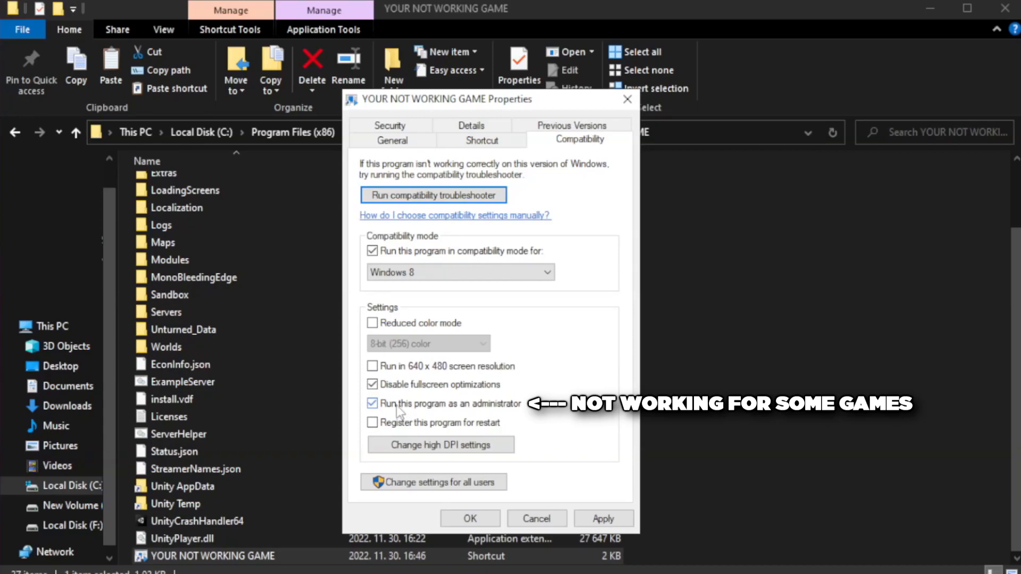
{"action": "left_click", "coordinate": [602, 518]}
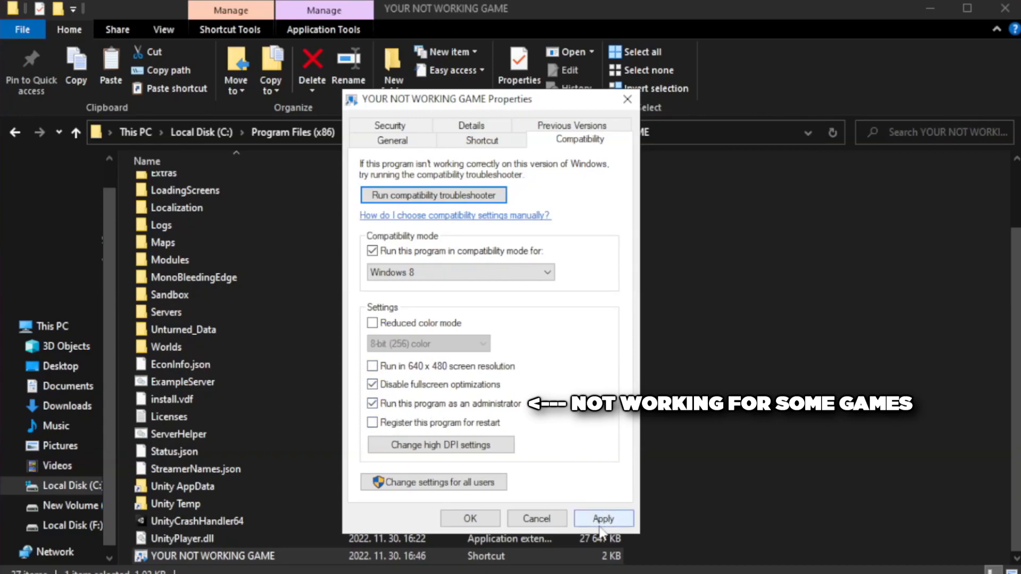
{"action": "left_click", "coordinate": [603, 519]}
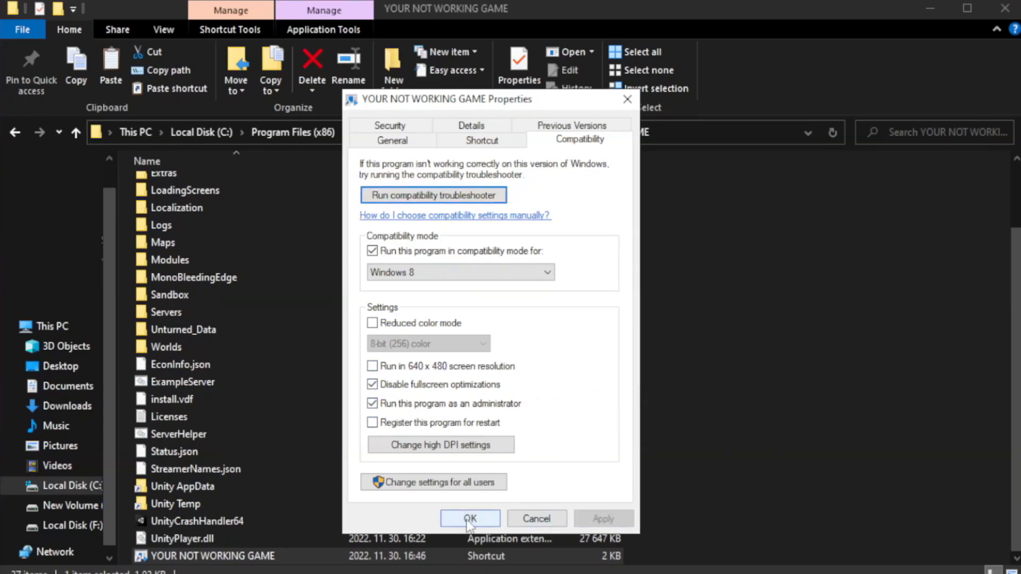
{"action": "left_click", "coordinate": [469, 519]}
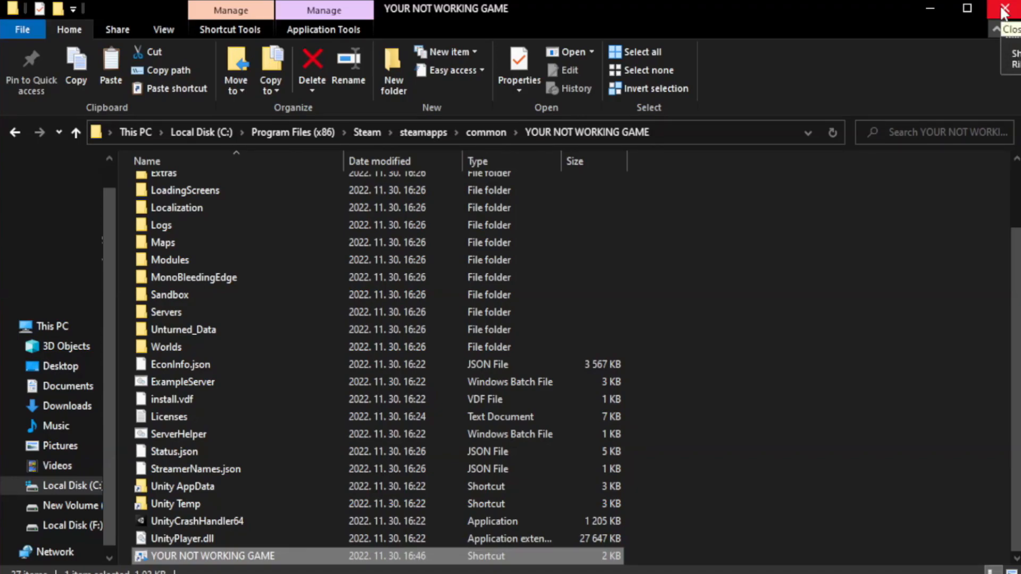
Close File Explorer and right-click Start to reach Task Manager
{"action": "left_click", "coordinate": [1008, 8]}
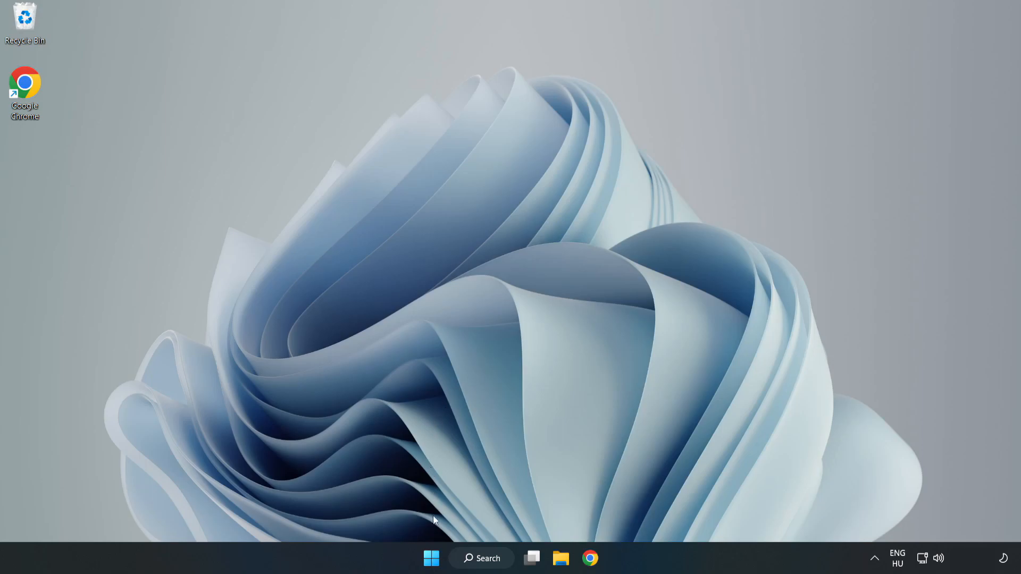
{"action": "mouse_move", "coordinate": [431, 558]}
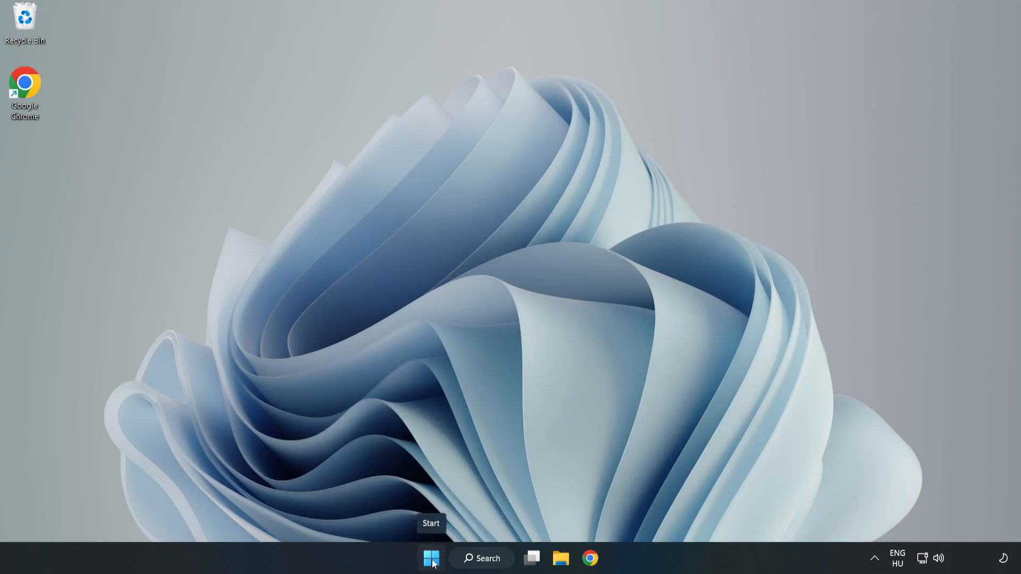
{"action": "right_click", "coordinate": [431, 557]}
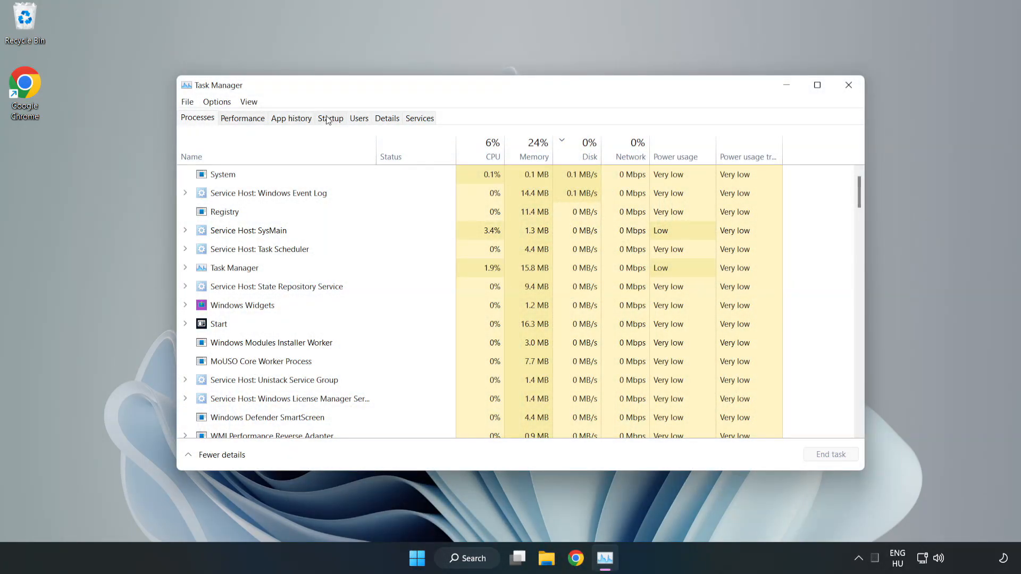
Disable Cortana, Microsoft Edge, Microsoft Teams and Phone Link at startup, then close Task Manager
{"action": "left_click", "coordinate": [330, 118]}
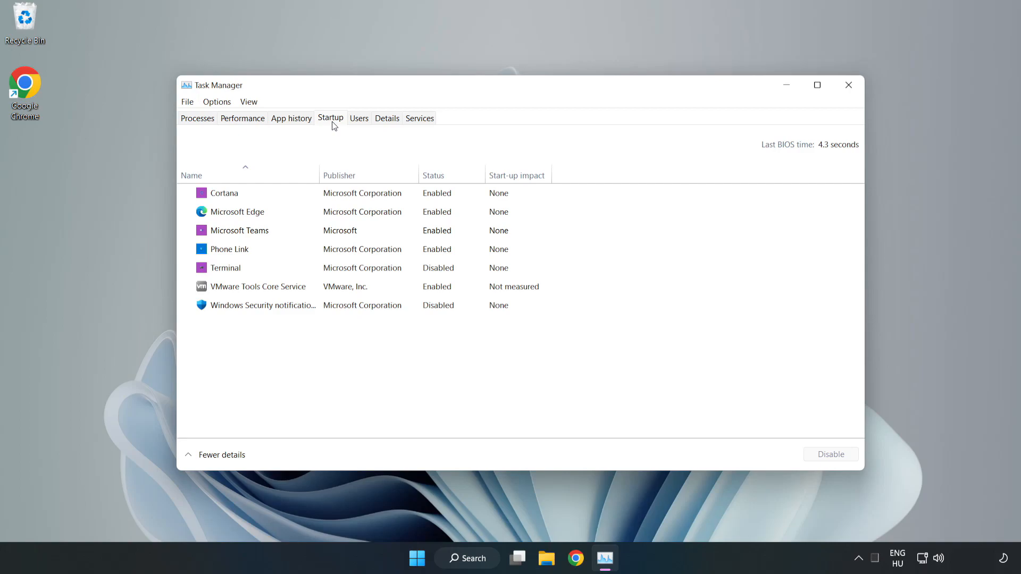
{"action": "left_click", "coordinate": [224, 192]}
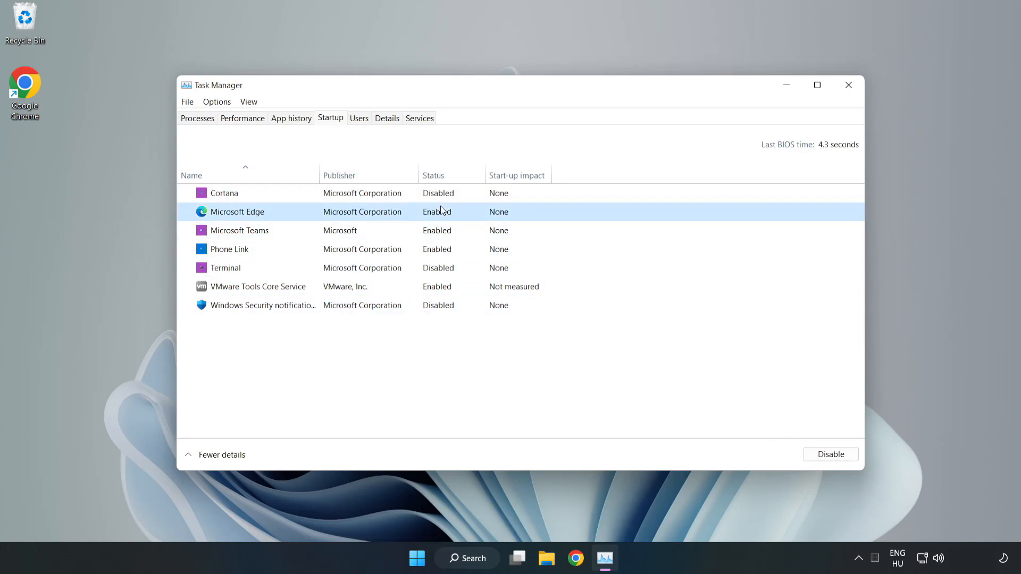
{"action": "left_click", "coordinate": [829, 454]}
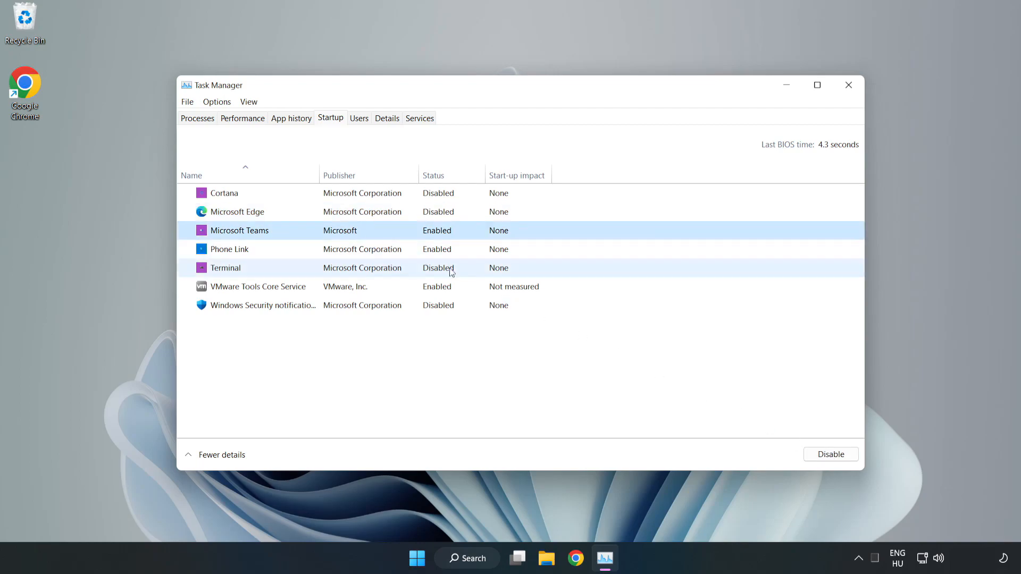
{"action": "left_click", "coordinate": [229, 248]}
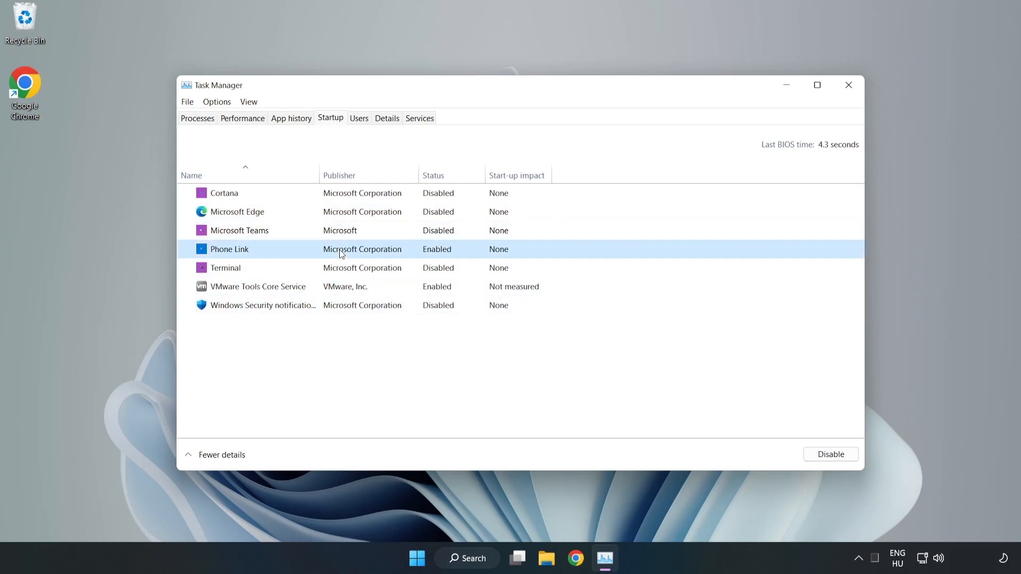
{"action": "left_click", "coordinate": [829, 454]}
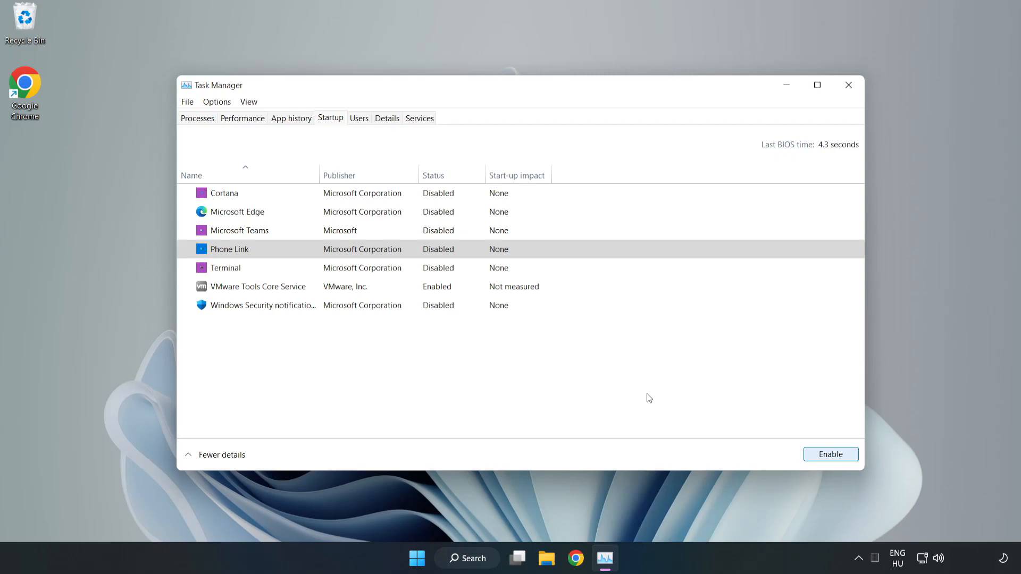
{"action": "mouse_move", "coordinate": [812, 111]}
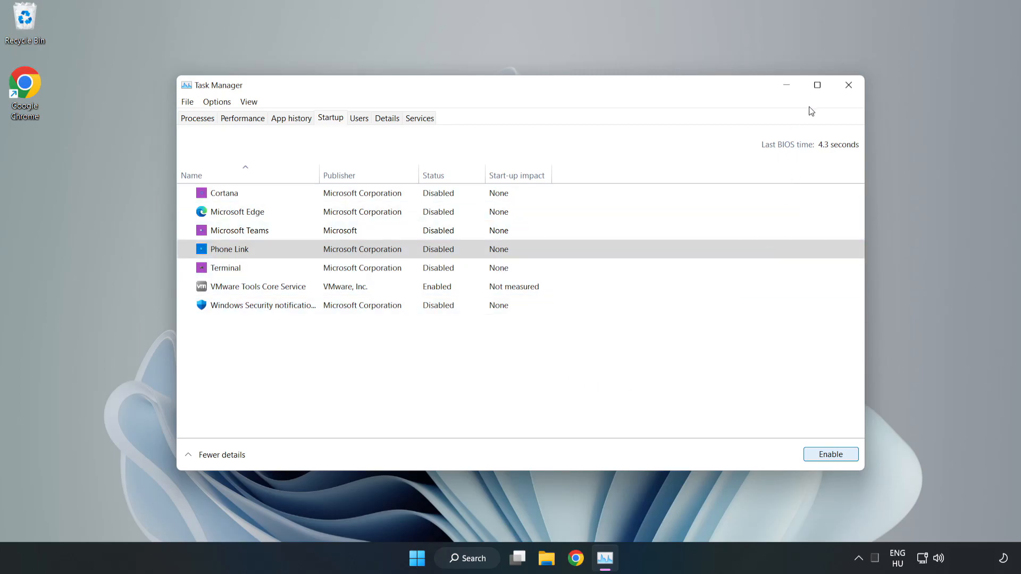
{"action": "mouse_move", "coordinate": [849, 86]}
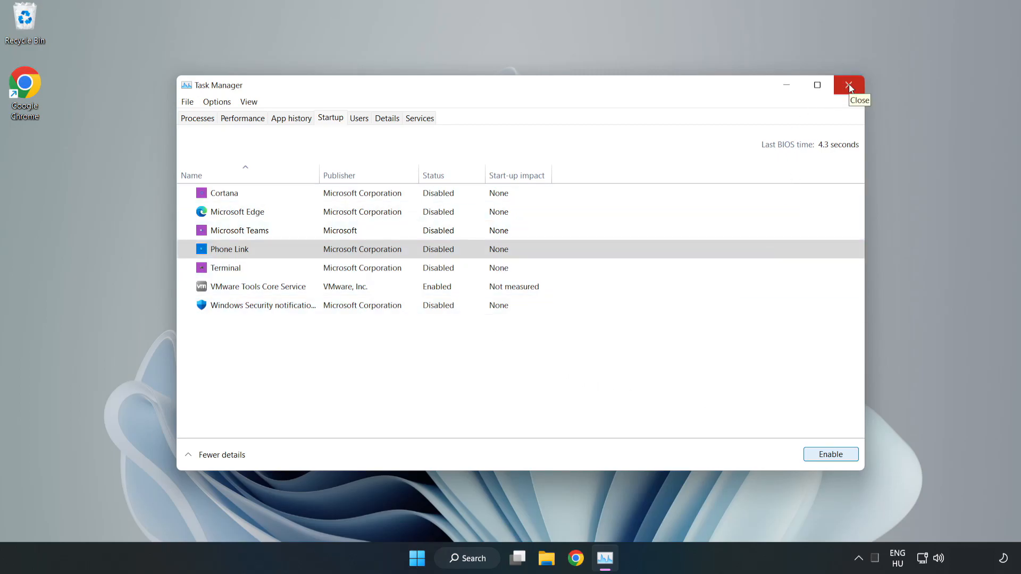
{"action": "left_click", "coordinate": [848, 85]}
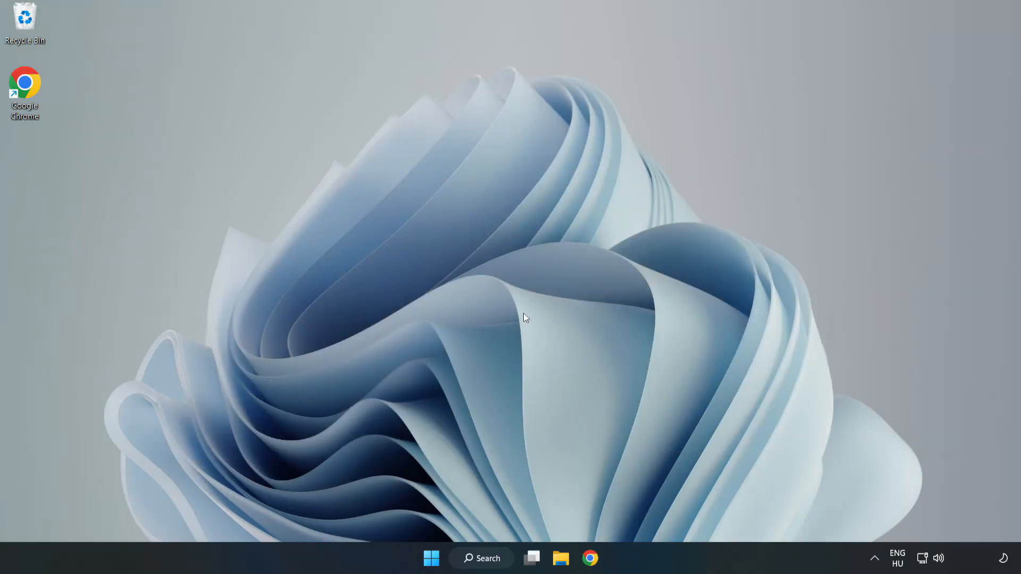
Search Windows and launch Command Prompt with administrator rights
{"action": "left_click", "coordinate": [482, 557]}
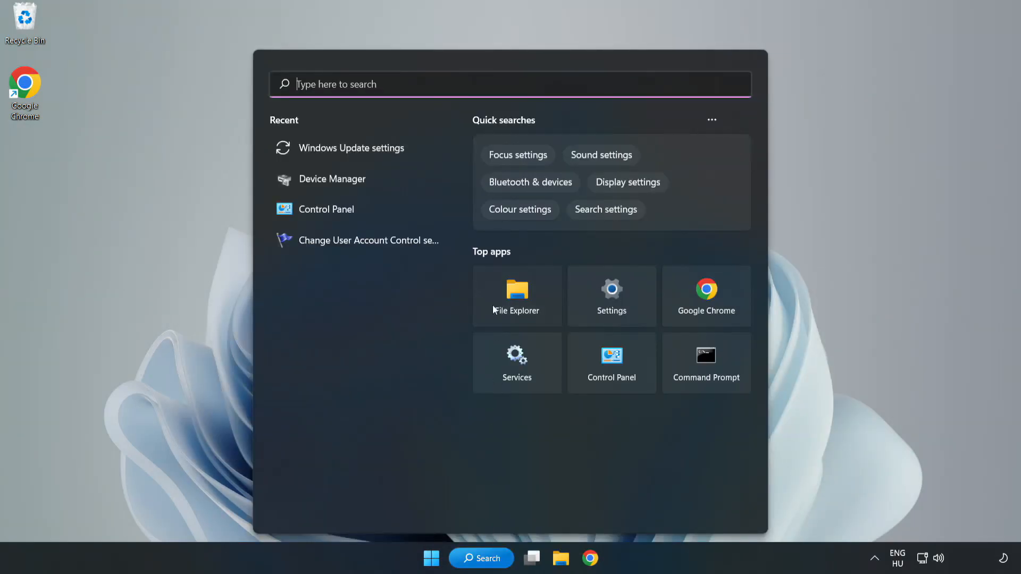
{"action": "type", "text": "Control Panel"}
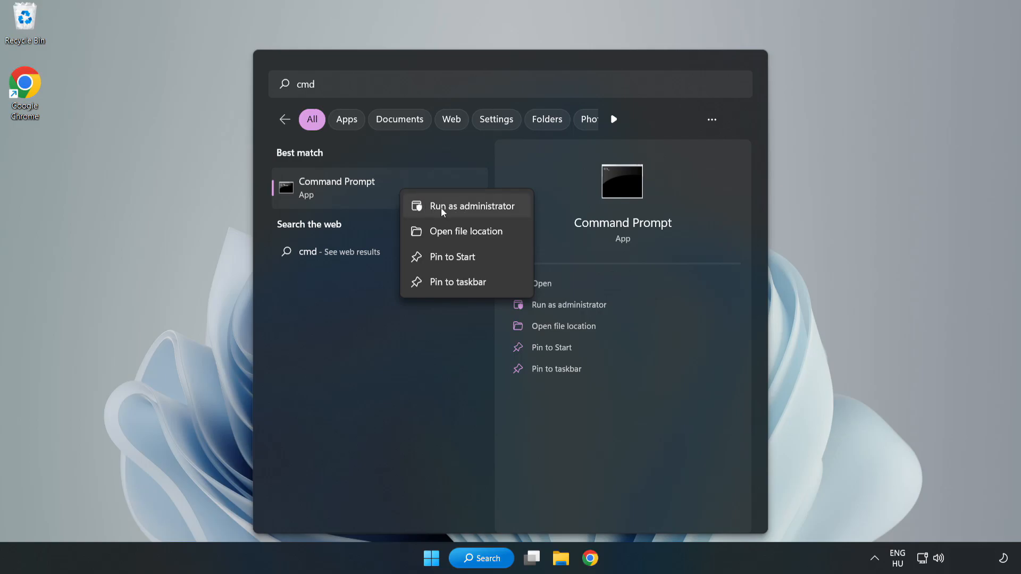
{"action": "left_click", "coordinate": [472, 205]}
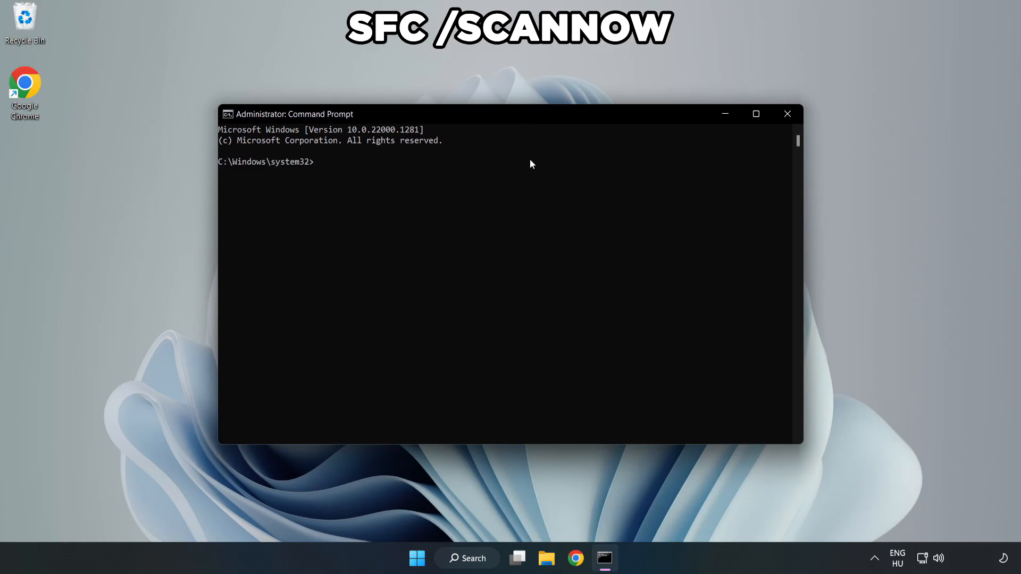
Run sfc /scannow to verify system file integrity
{"action": "type", "text": "sfc /"}
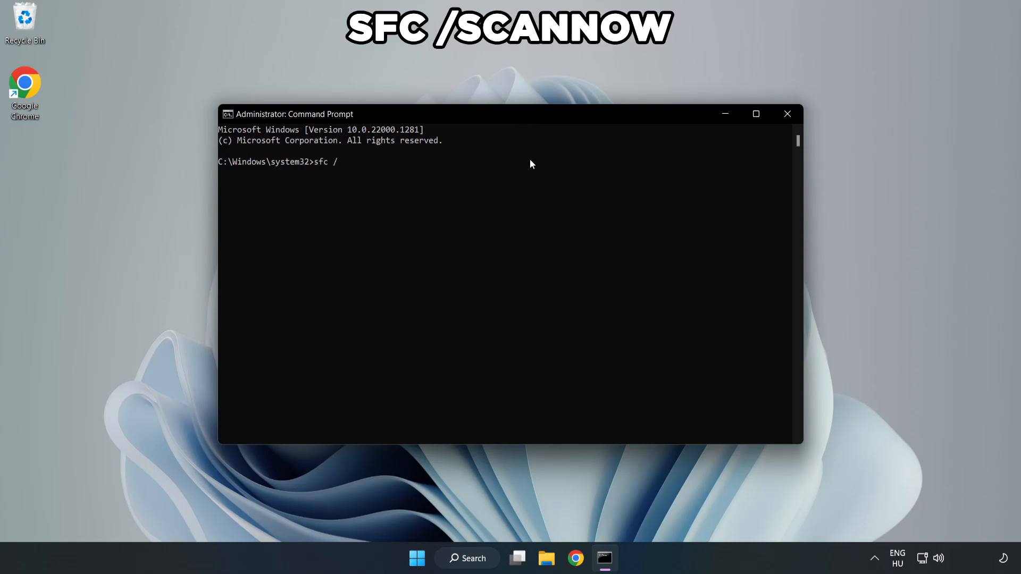
{"action": "type", "text": "scannow"}
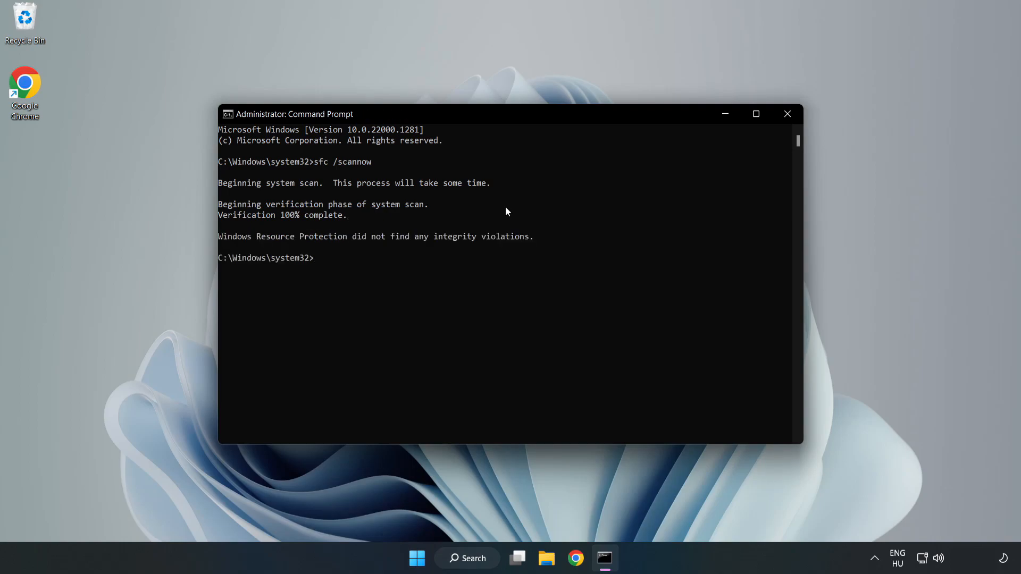
{"action": "mouse_move", "coordinate": [787, 113]}
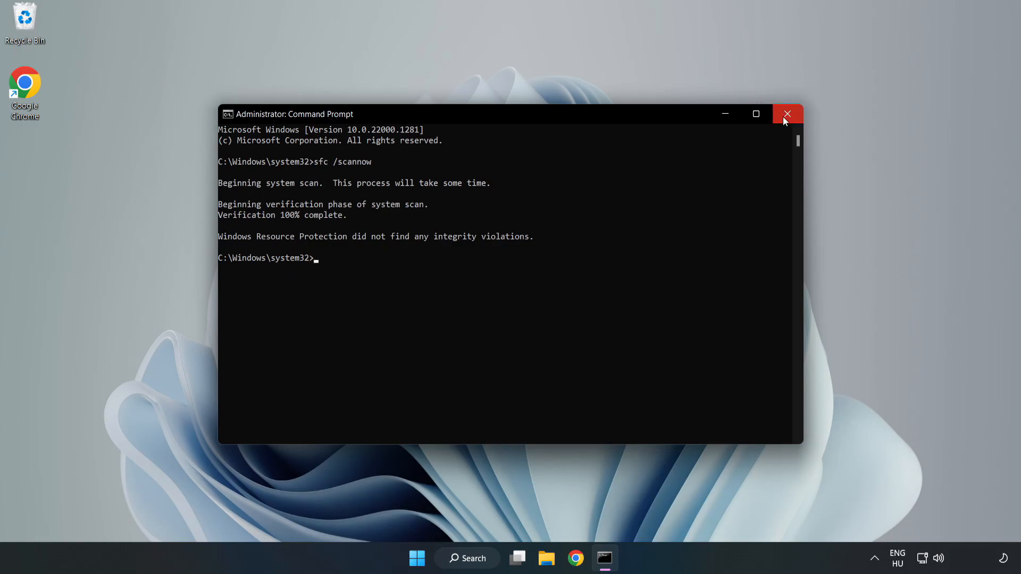
Close the Administrator: Command Prompt window
{"action": "left_click", "coordinate": [787, 113]}
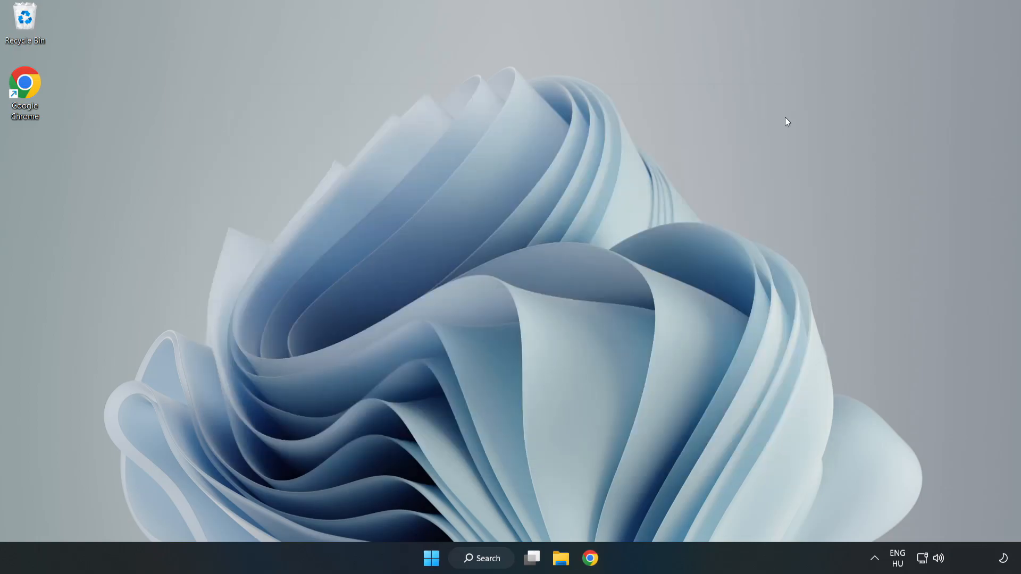
{"action": "mouse_move", "coordinate": [629, 244]}
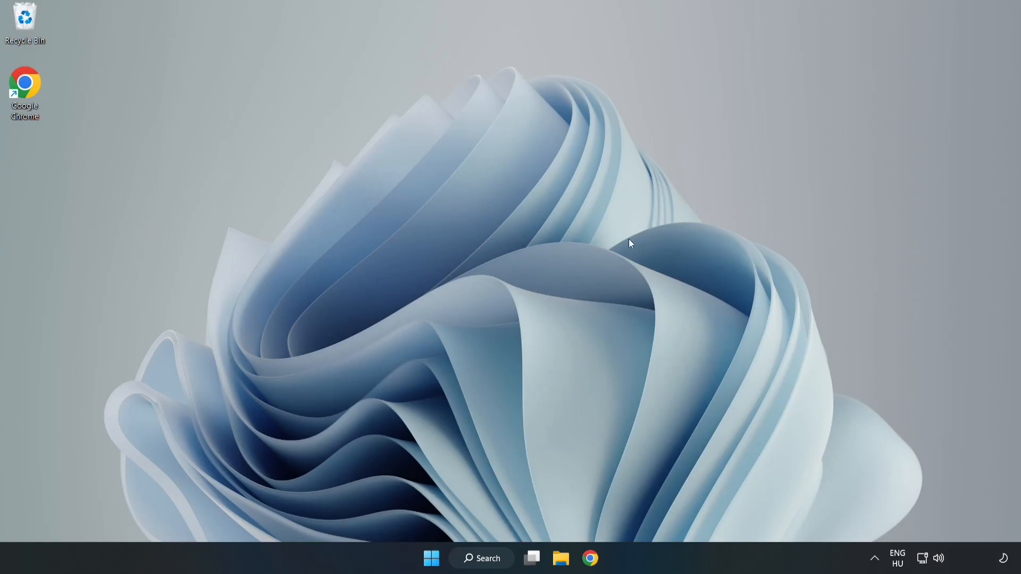
{"action": "mouse_move", "coordinate": [510, 481]}
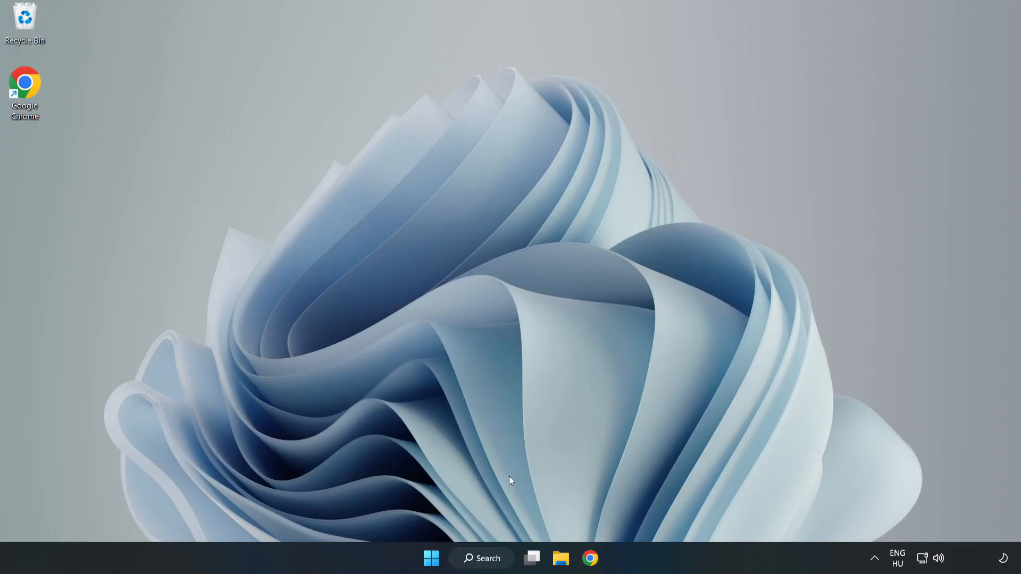
Search for 'security' and open the Windows Security app
{"action": "left_click", "coordinate": [481, 558]}
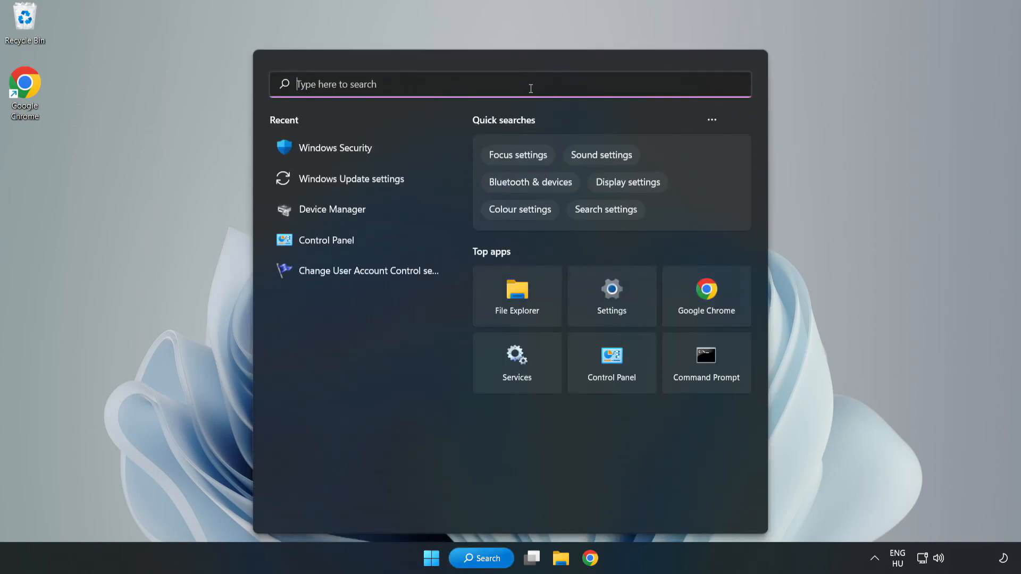
{"action": "type", "text": "secu"}
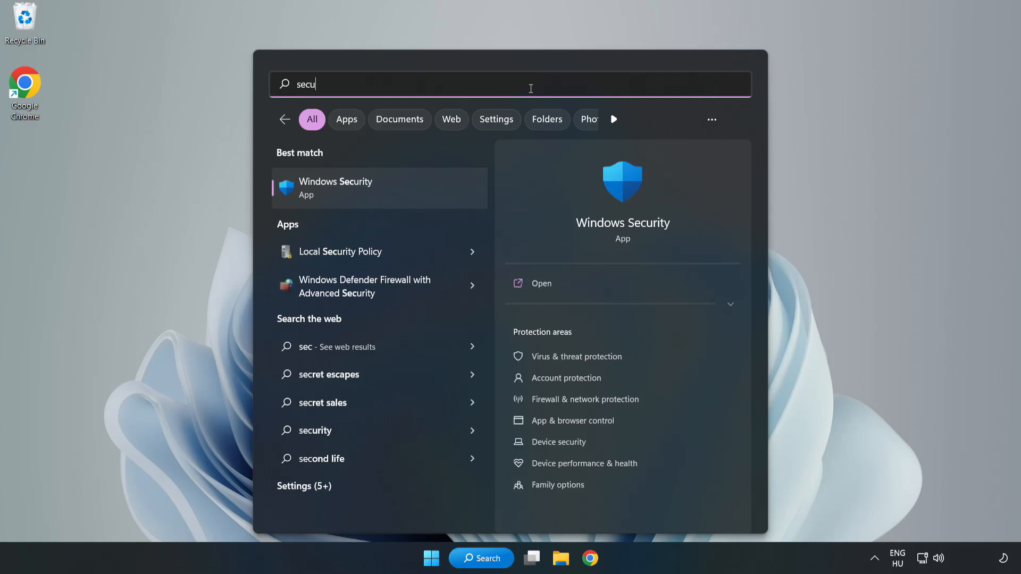
{"action": "type", "text": "rity"}
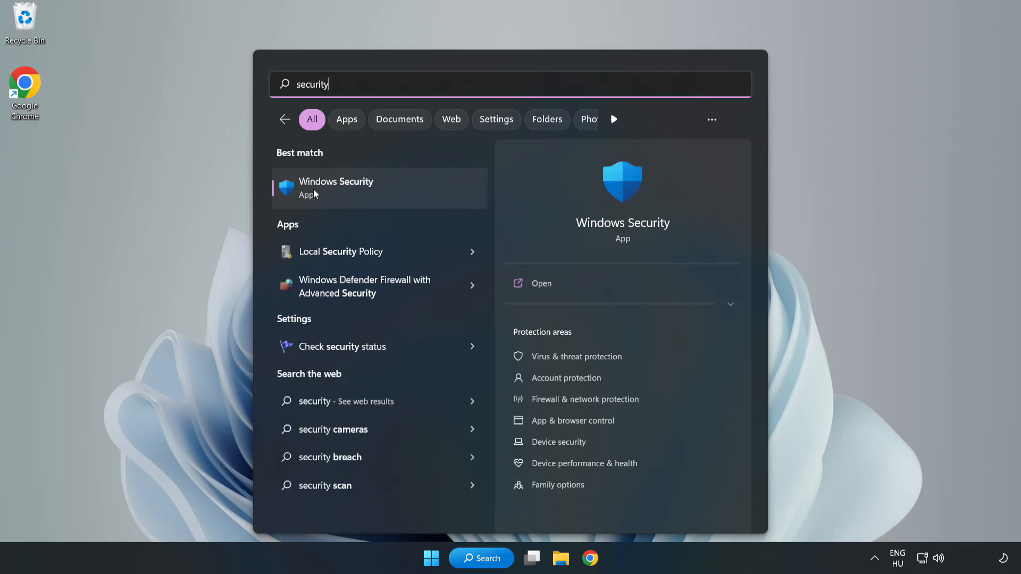
{"action": "left_click", "coordinate": [540, 283]}
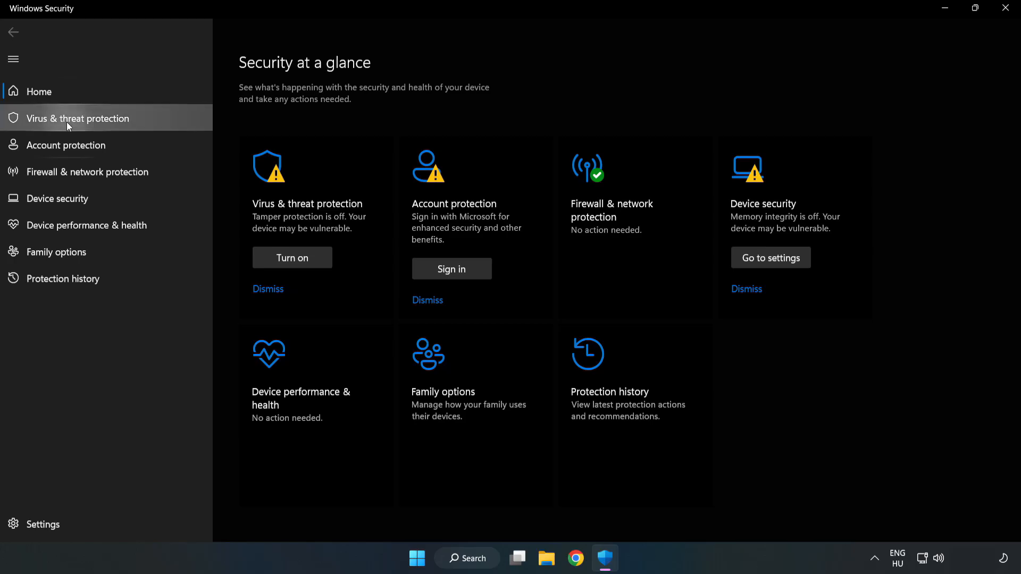
Go to Virus & threat protection Manage settings and scroll down to Exclusions
{"action": "left_click", "coordinate": [77, 118]}
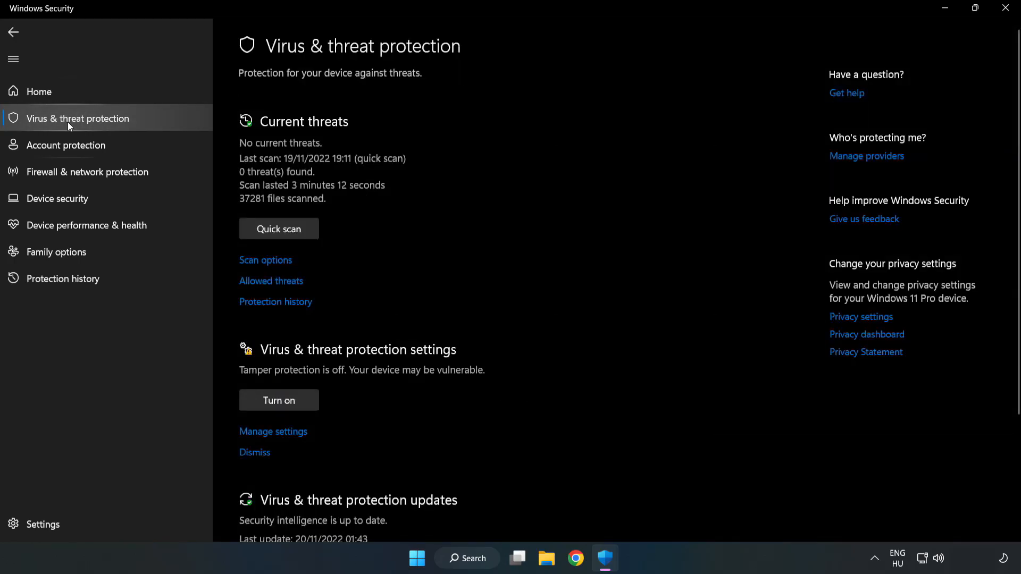
{"action": "scroll", "scroll_direction": "down", "scroll_amount": 3}
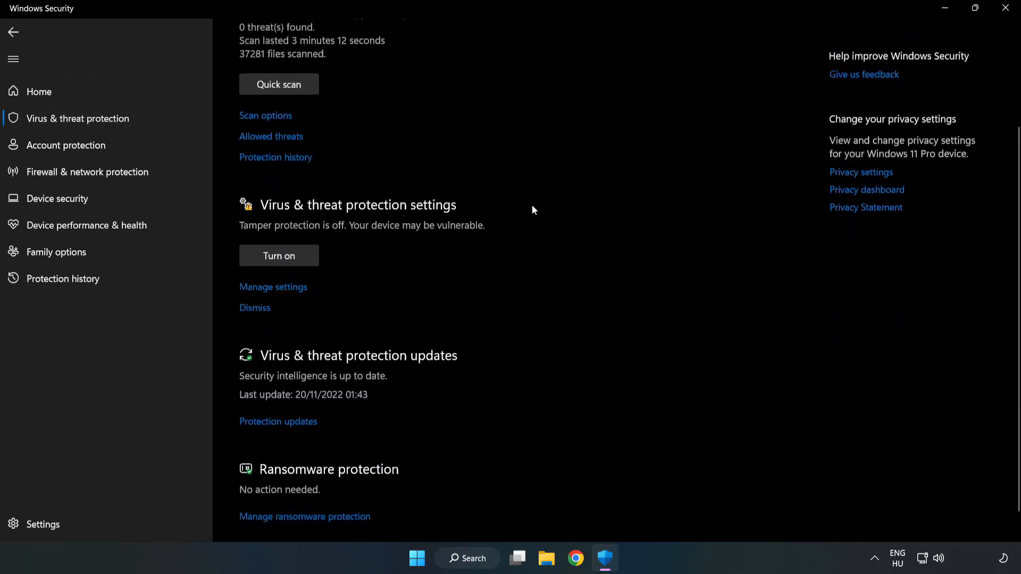
{"action": "scroll", "scroll_direction": "down", "scroll_amount": 3}
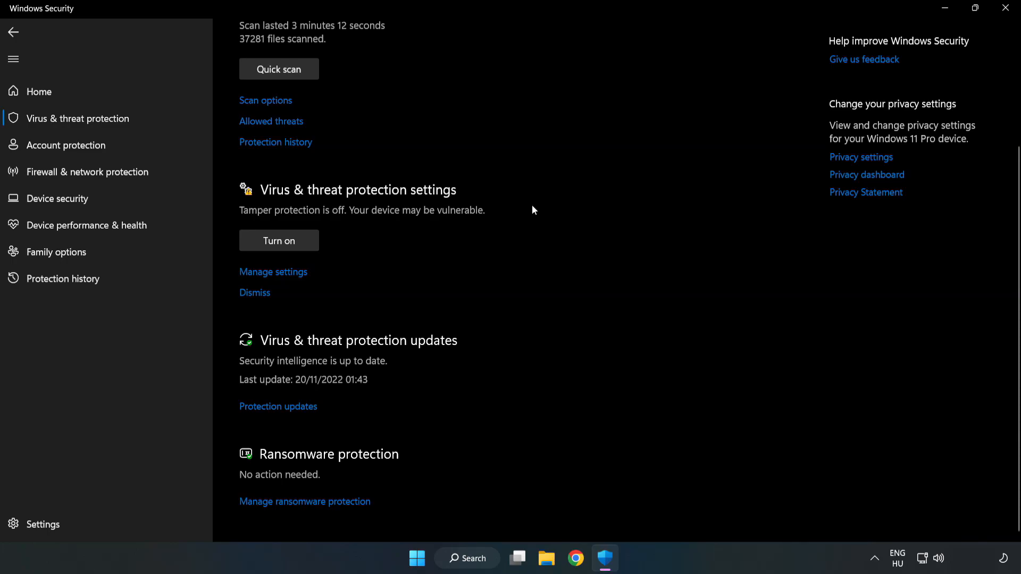
{"action": "mouse_move", "coordinate": [280, 272]}
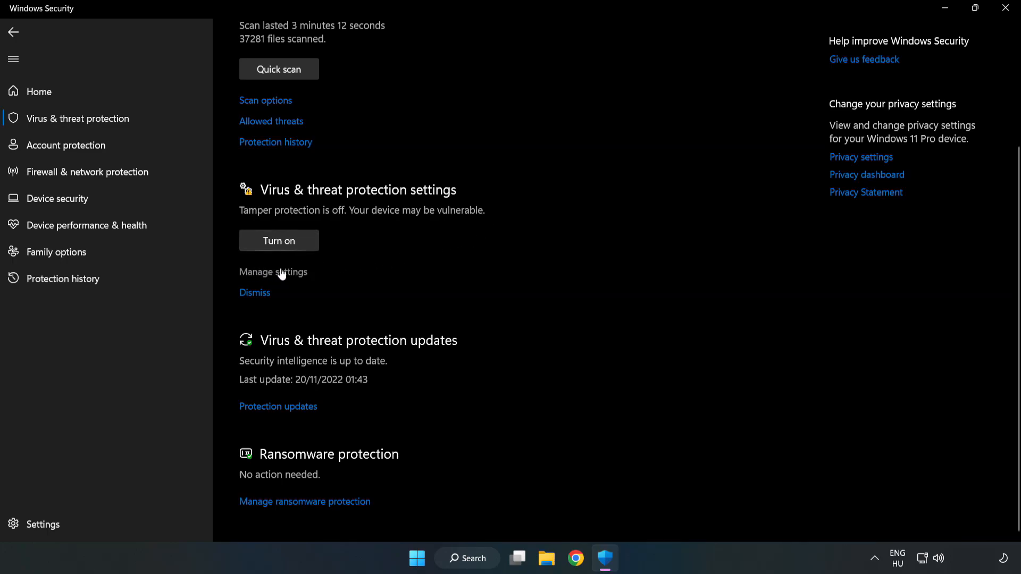
{"action": "left_click", "coordinate": [273, 272]}
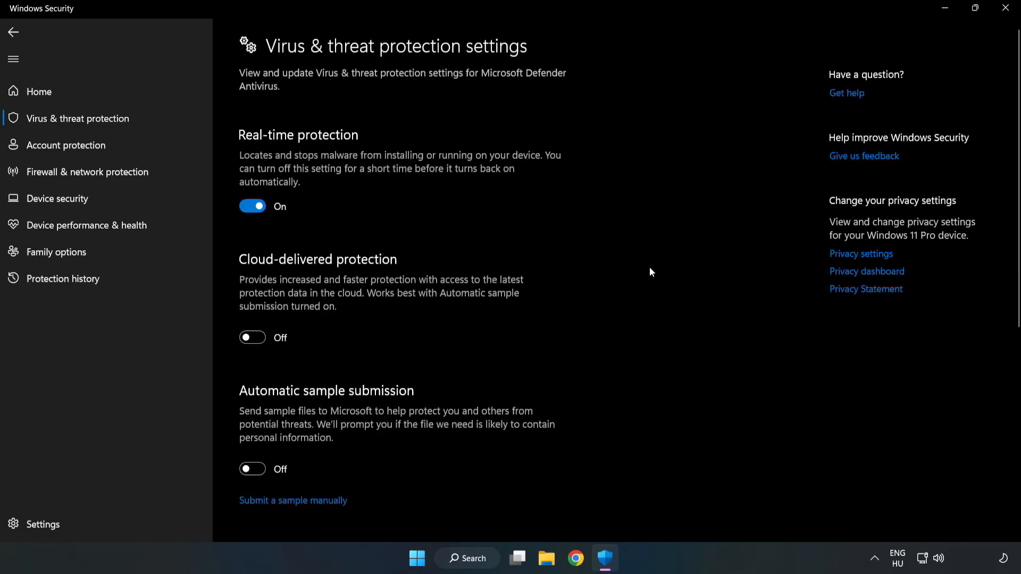
{"action": "scroll", "scroll_direction": "down", "scroll_amount": 3}
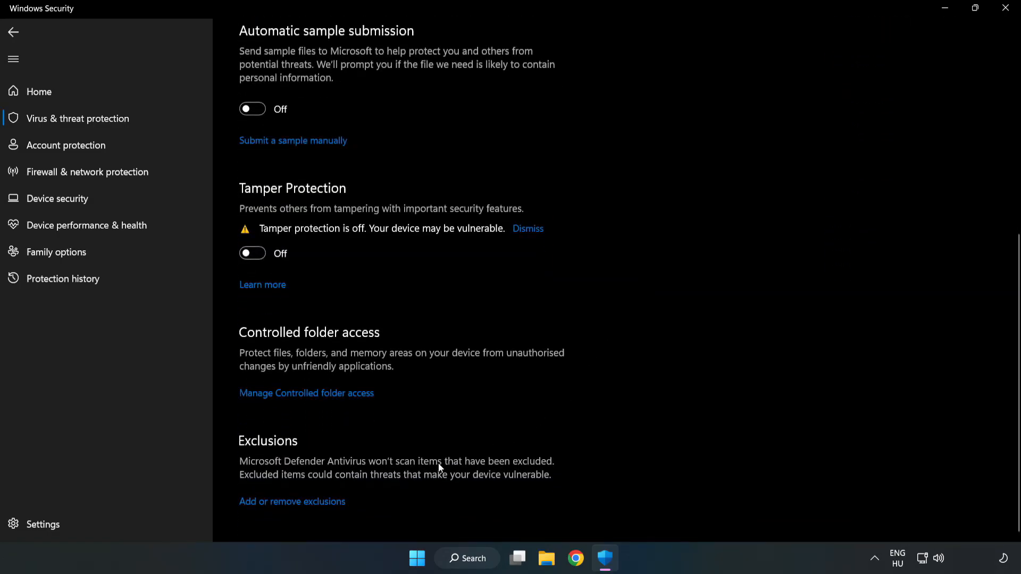
{"action": "mouse_move", "coordinate": [337, 508]}
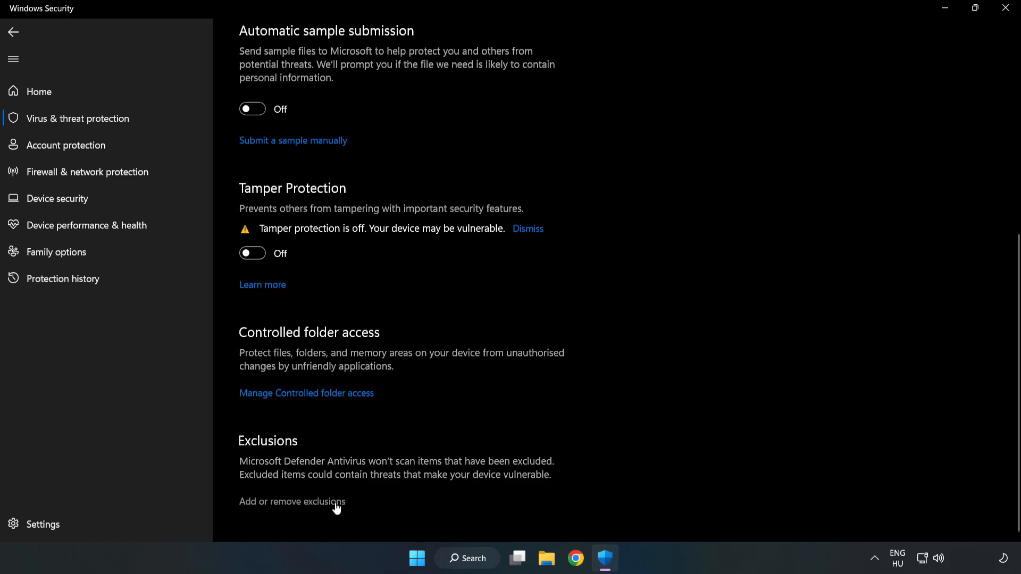
Add the shortcut in C:\Program Files (x86)\NOT WORKING APP as a file exclusion
{"action": "left_click", "coordinate": [292, 502]}
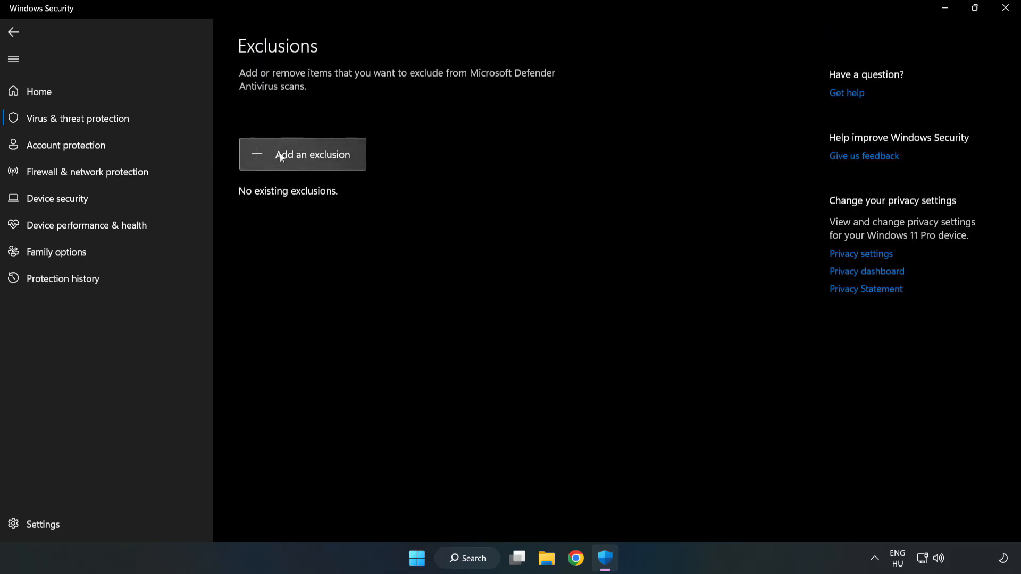
{"action": "left_click", "coordinate": [312, 154]}
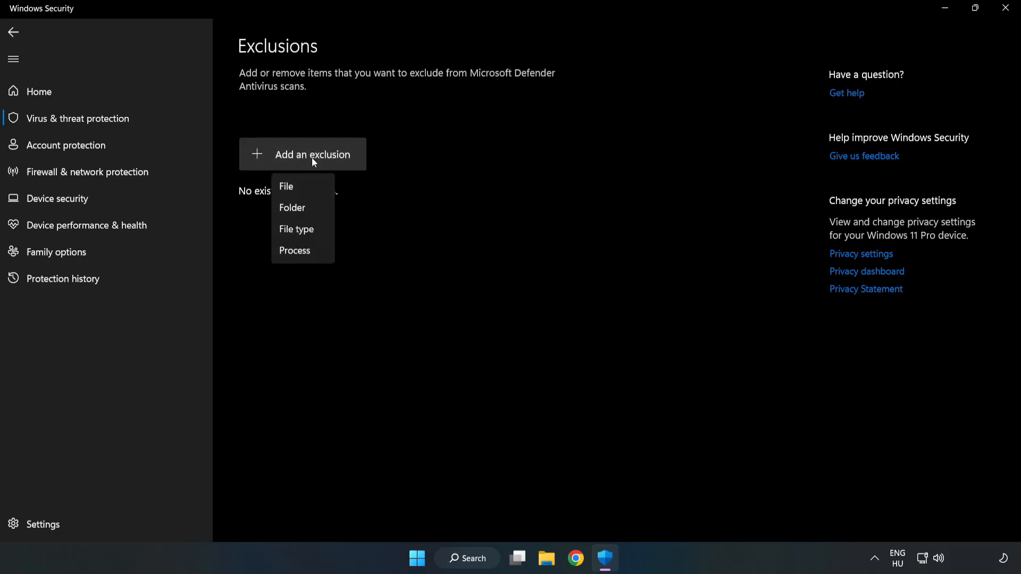
{"action": "mouse_move", "coordinate": [286, 187]}
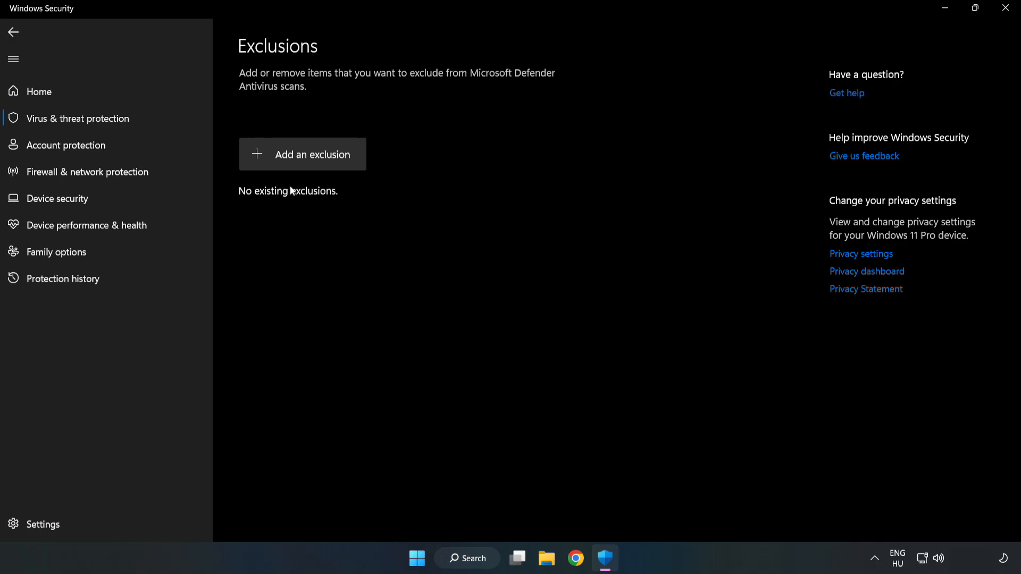
{"action": "left_click", "coordinate": [302, 155]}
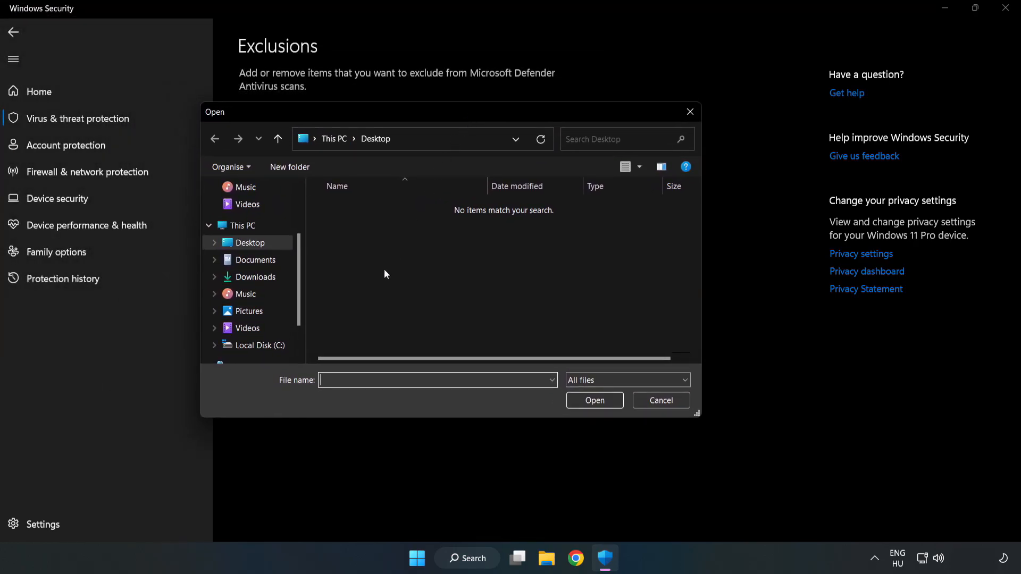
{"action": "left_click", "coordinate": [258, 346]}
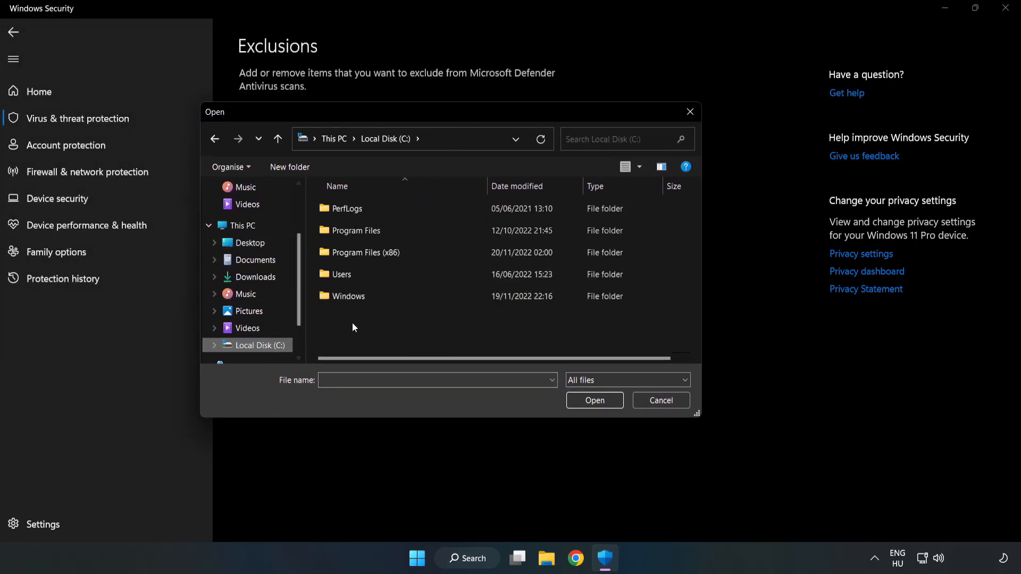
{"action": "double_click", "coordinate": [359, 253]}
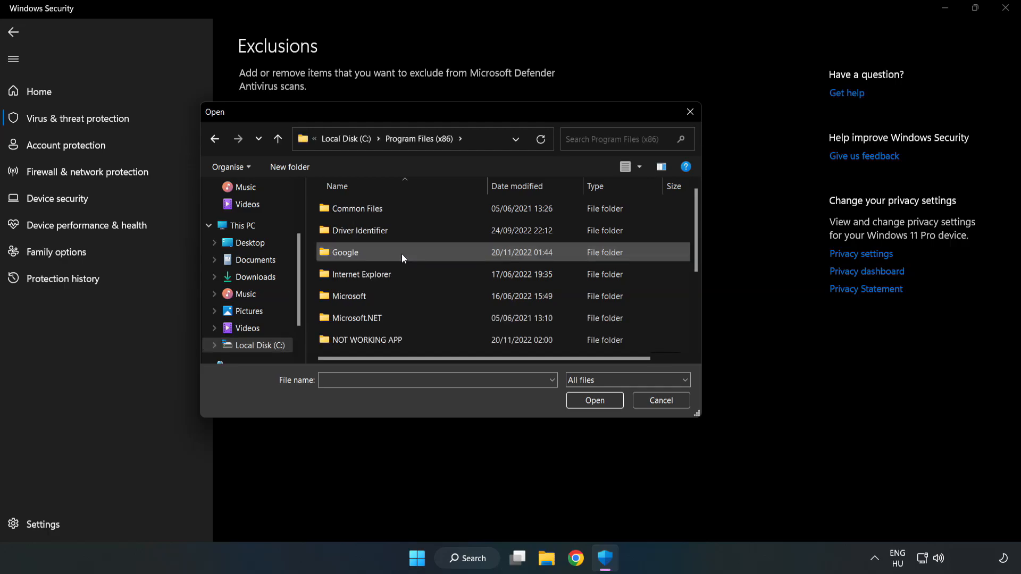
{"action": "double_click", "coordinate": [366, 340]}
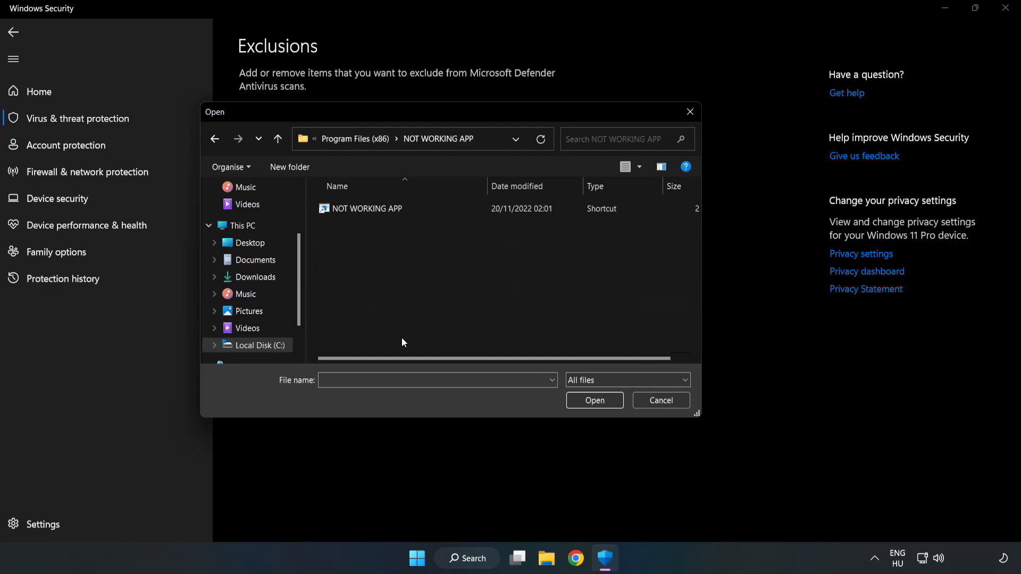
{"action": "left_click", "coordinate": [368, 208]}
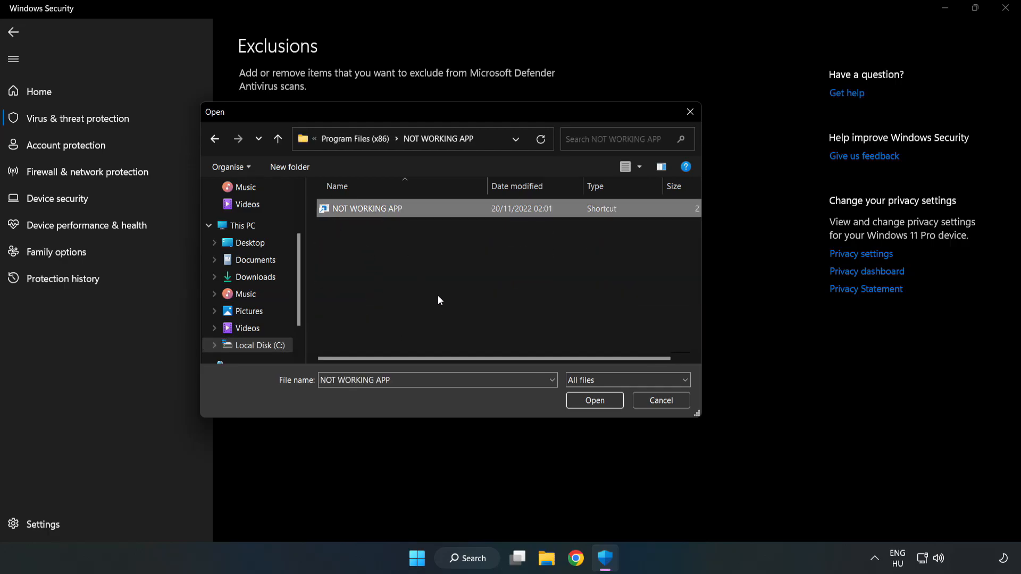
{"action": "mouse_move", "coordinate": [593, 400]}
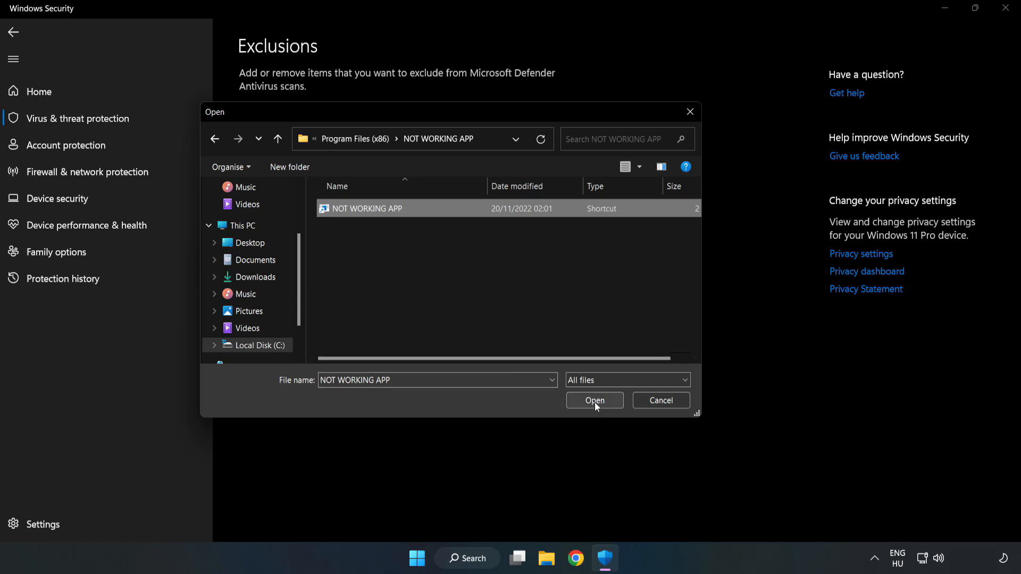
{"action": "left_click", "coordinate": [594, 400]}
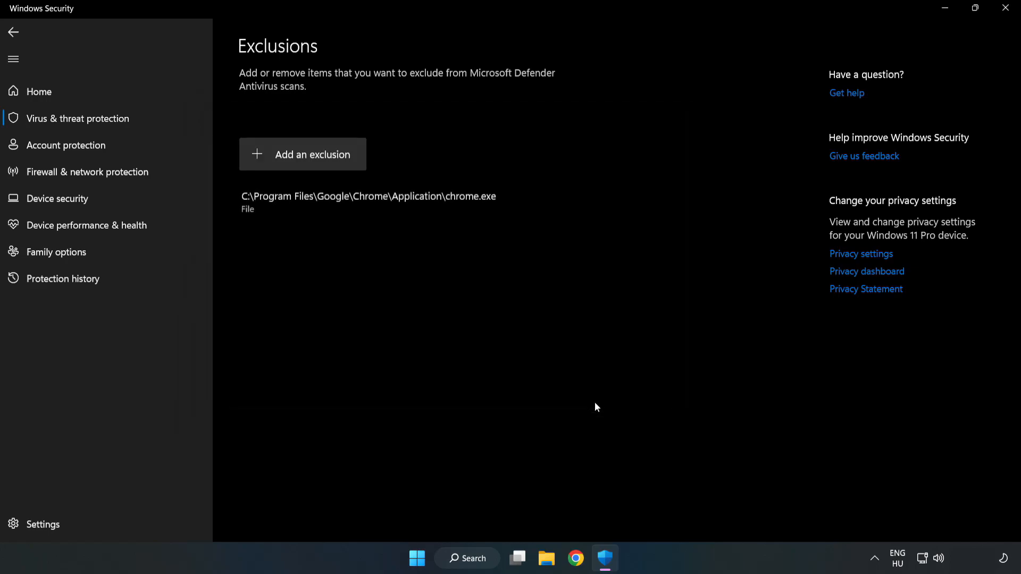
{"action": "mouse_move", "coordinate": [409, 200]}
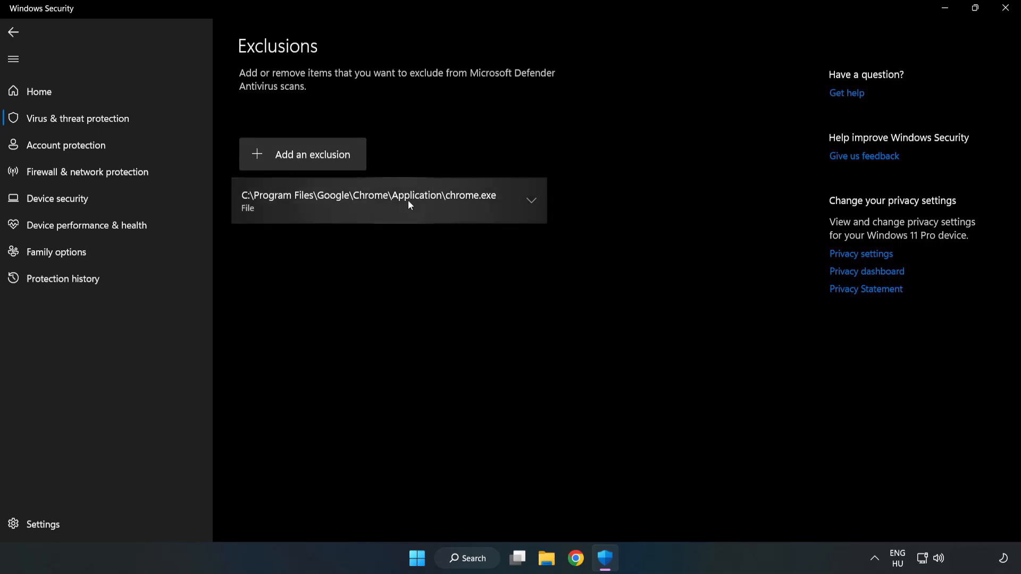
{"action": "mouse_move", "coordinate": [632, 274]}
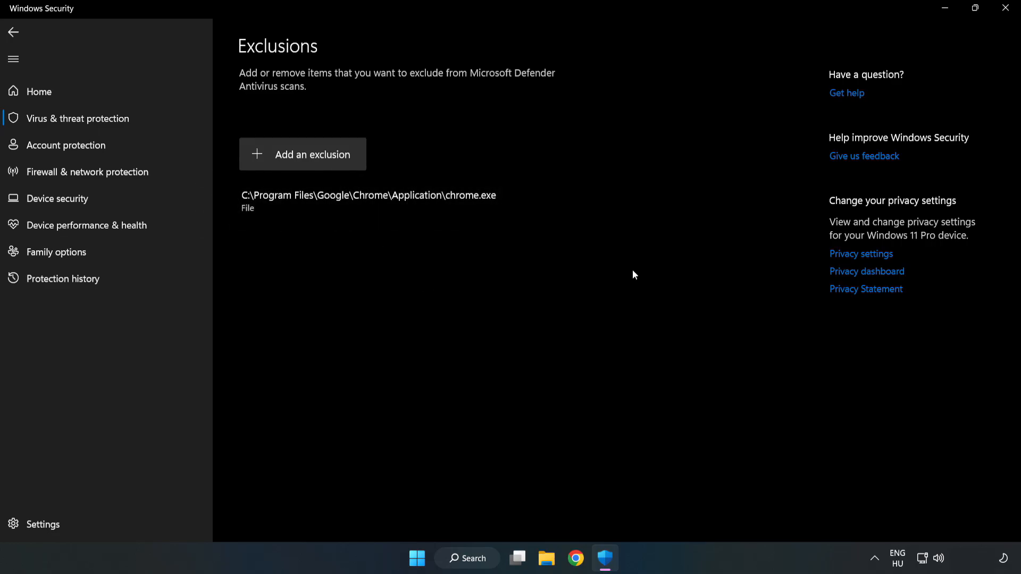
{"action": "mouse_move", "coordinate": [1005, 9]}
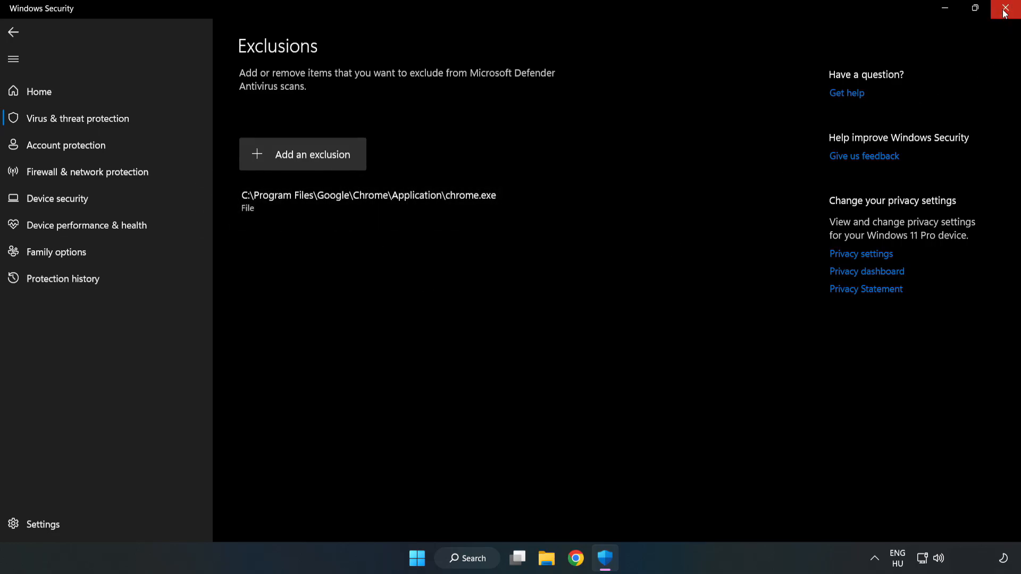
{"action": "mouse_move", "coordinate": [1009, 12]}
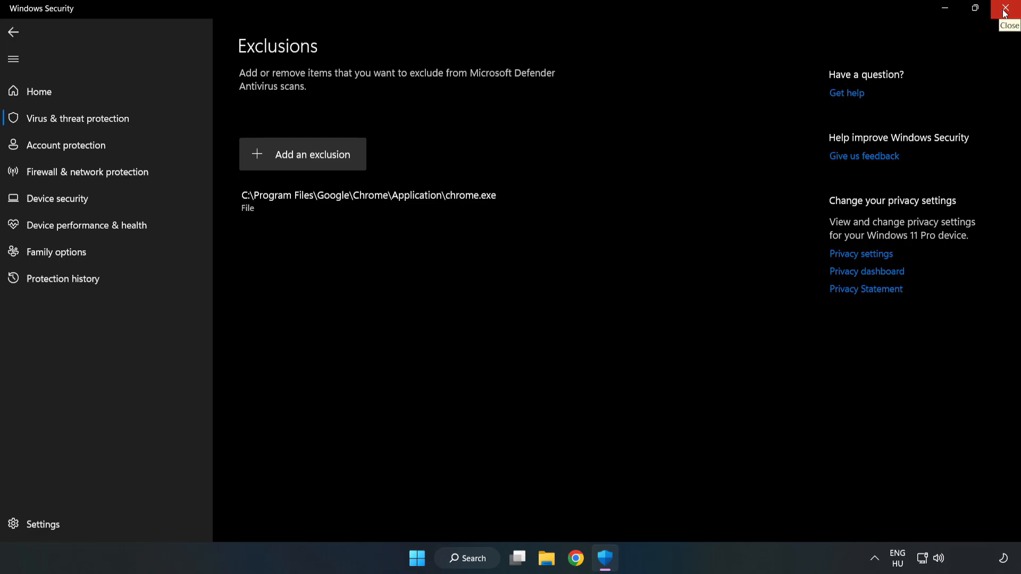
Close Windows Security and bring up the Start menu
{"action": "left_click", "coordinate": [1008, 8]}
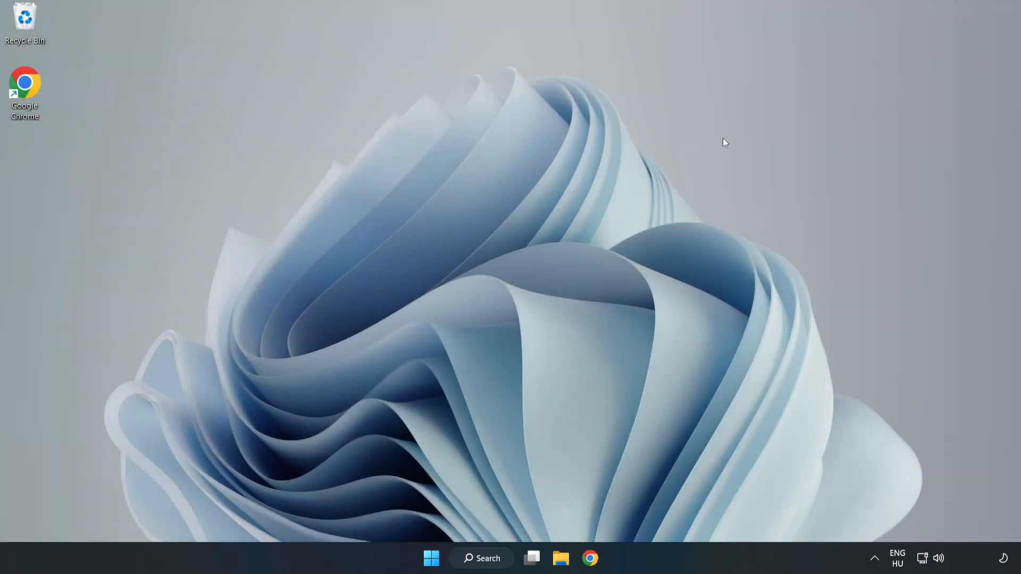
{"action": "mouse_move", "coordinate": [518, 289]}
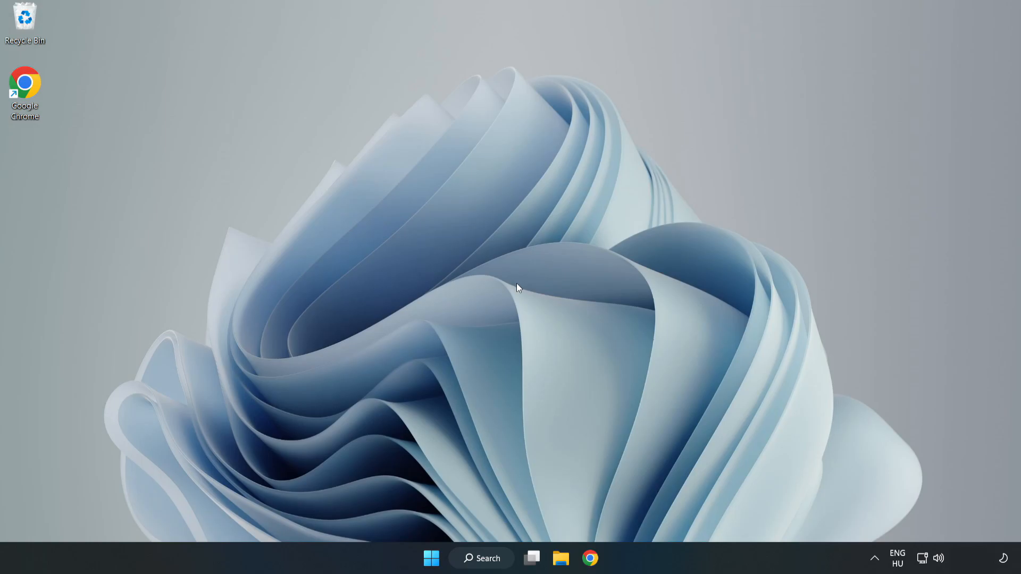
{"action": "mouse_move", "coordinate": [431, 558]}
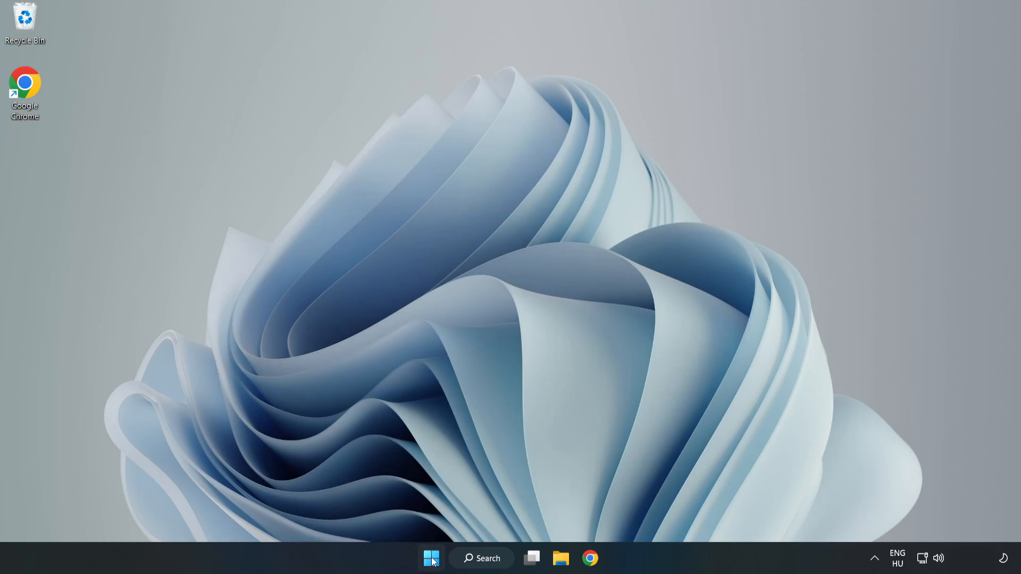
{"action": "left_click", "coordinate": [431, 558]}
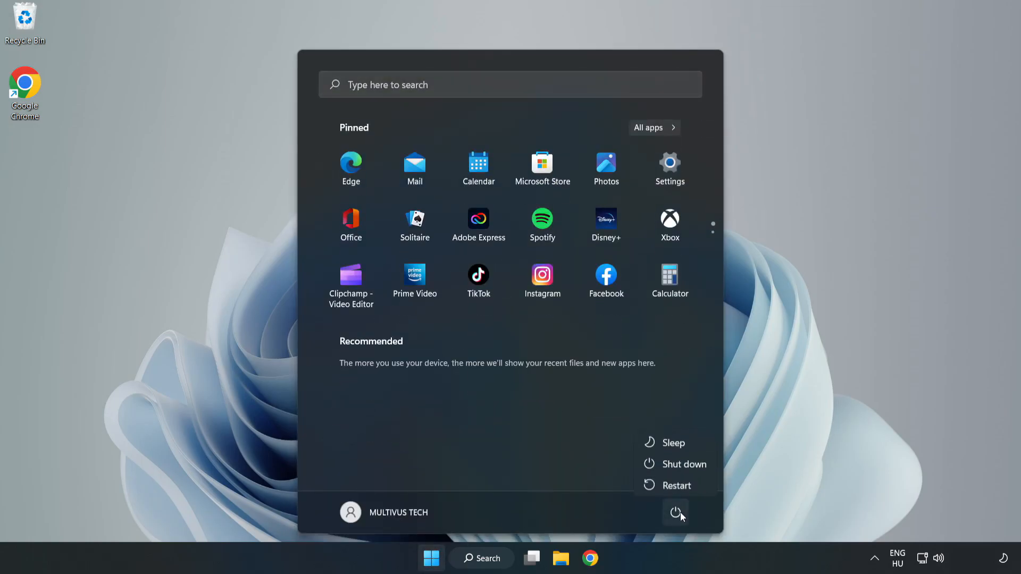
{"action": "mouse_move", "coordinate": [677, 484]}
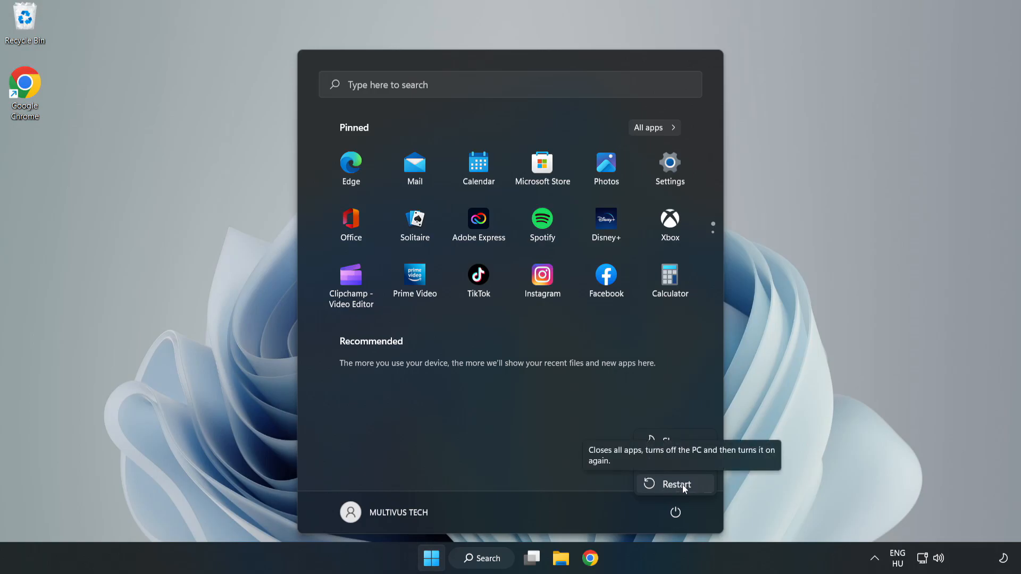